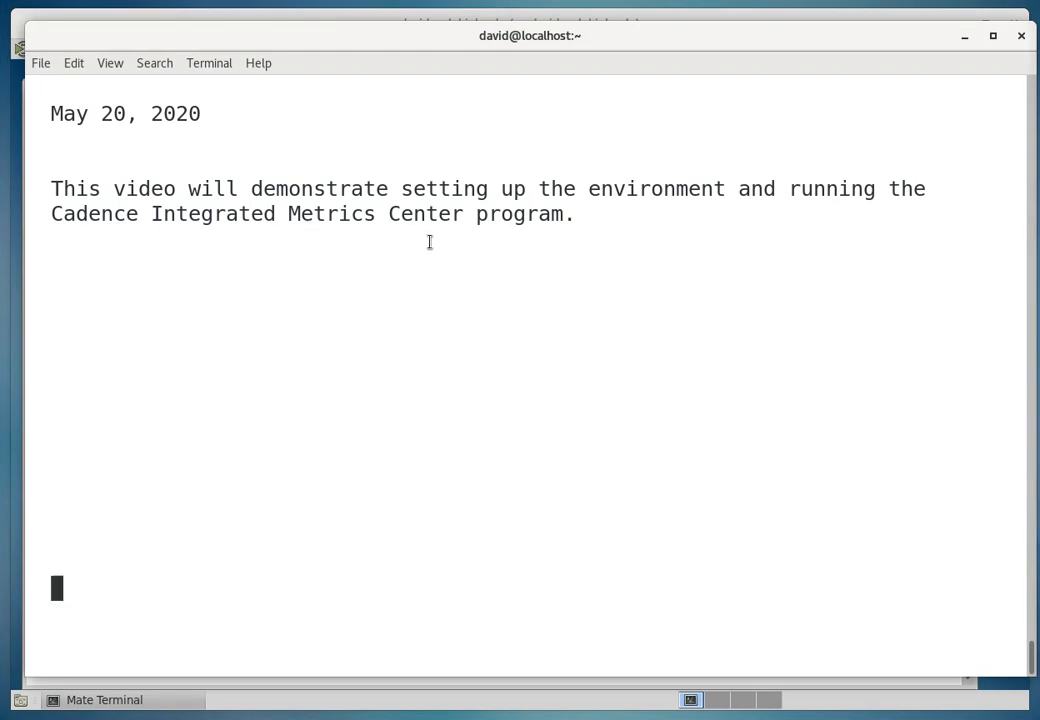
pyautogui.moveTo(490, 220)
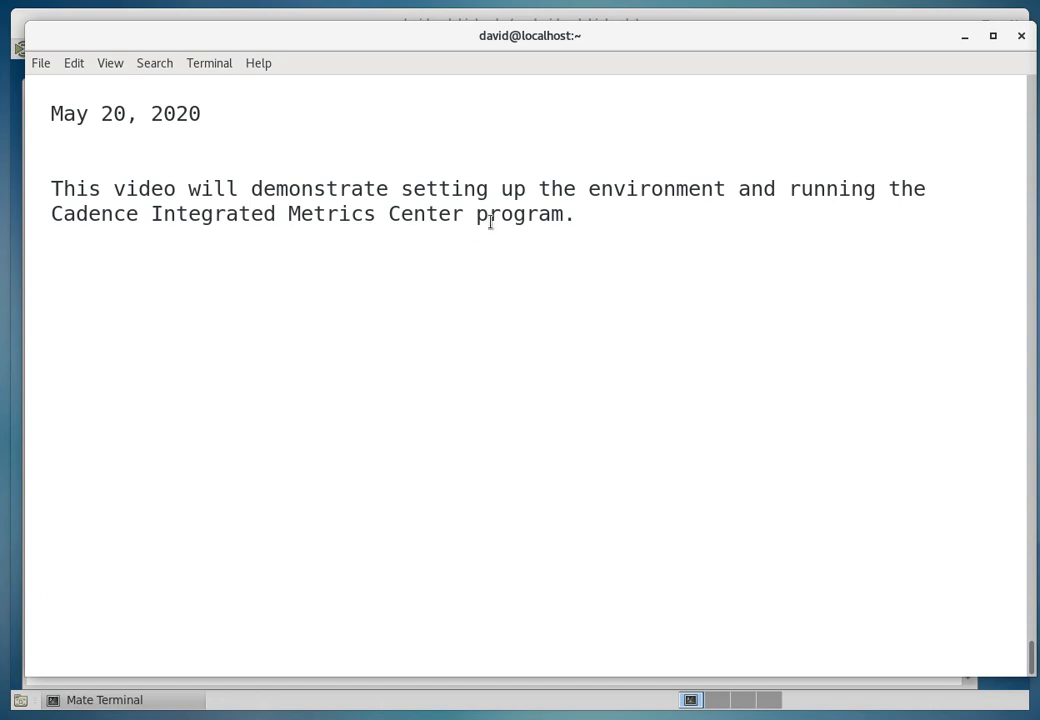
pyautogui.moveTo(812, 190)
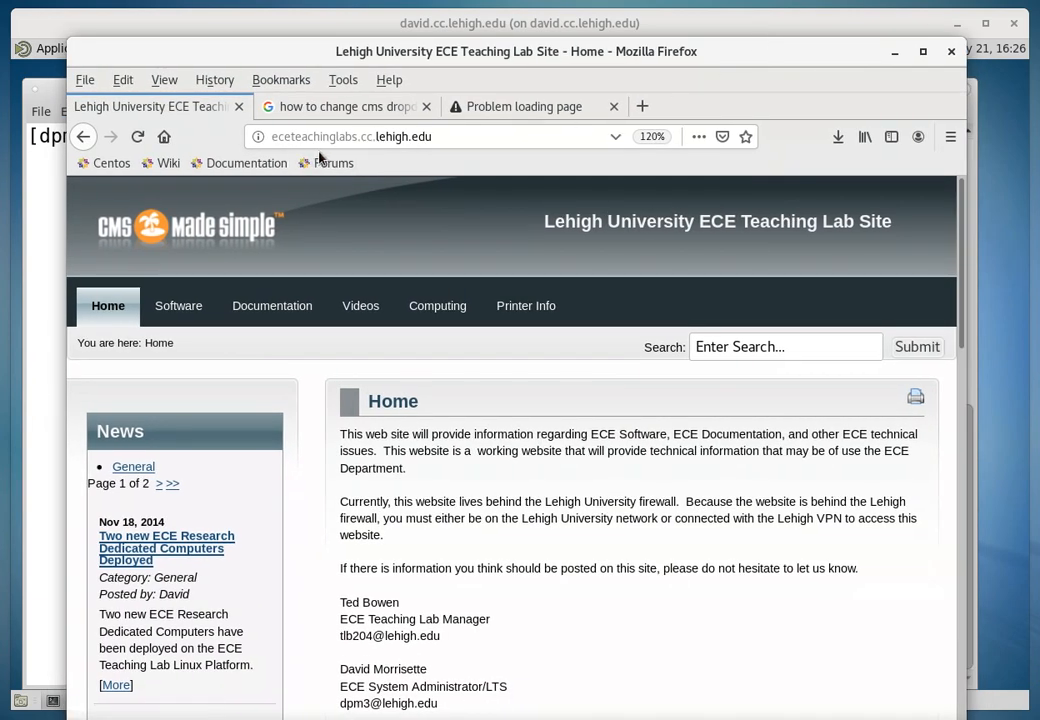
pyautogui.moveTo(380, 156)
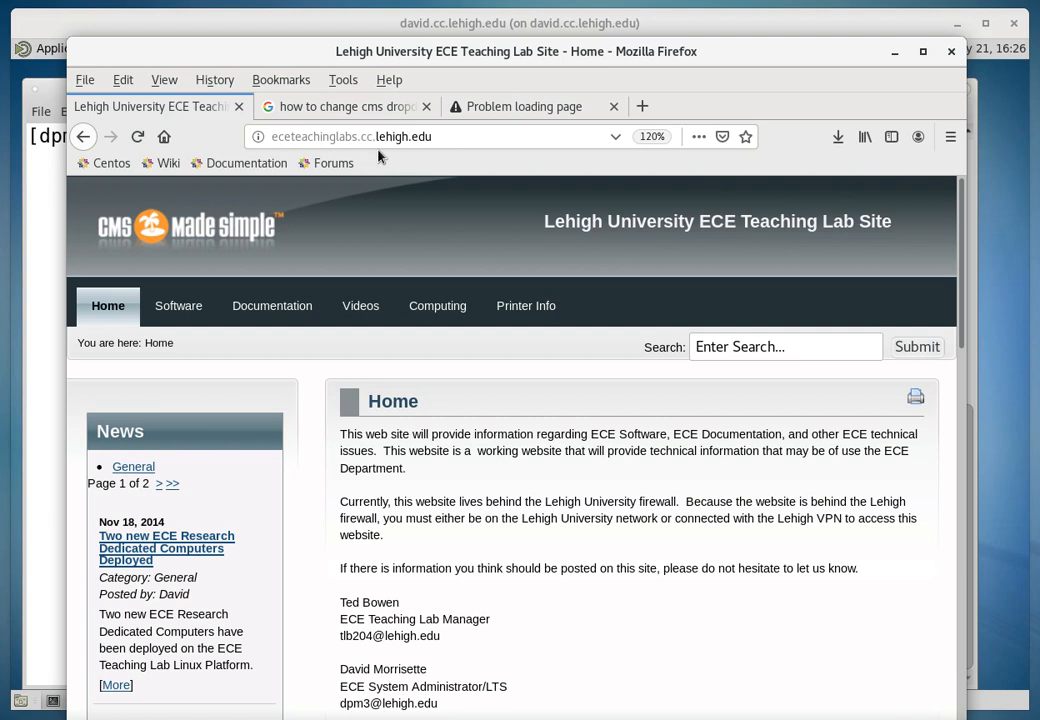
pyautogui.moveTo(390, 144)
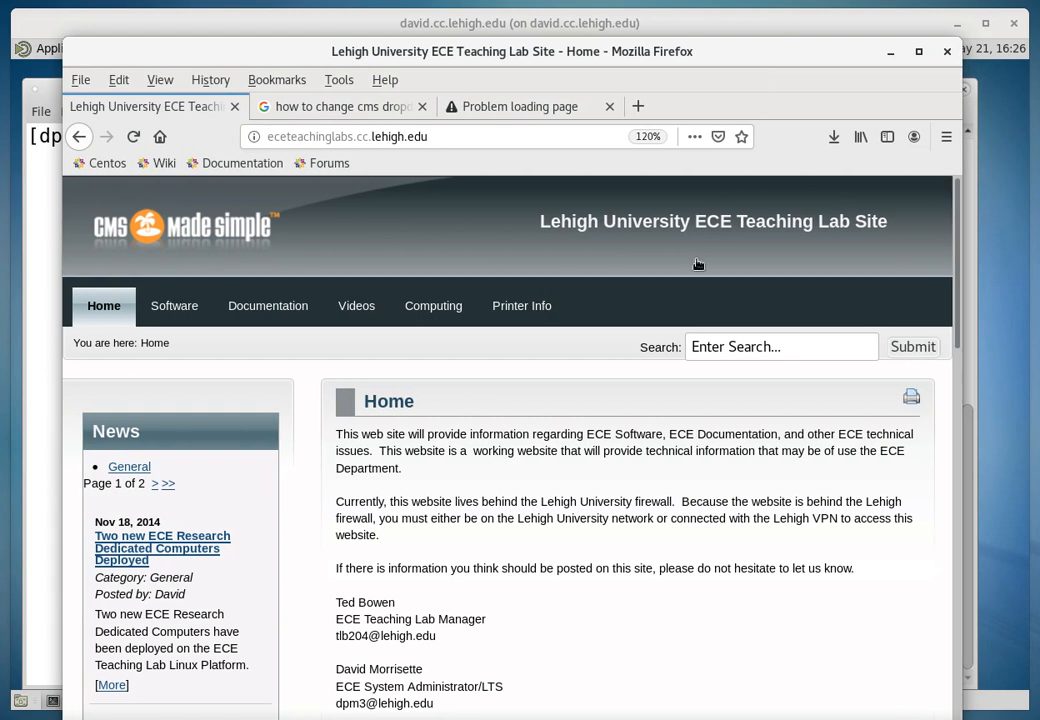
pyautogui.moveTo(436, 366)
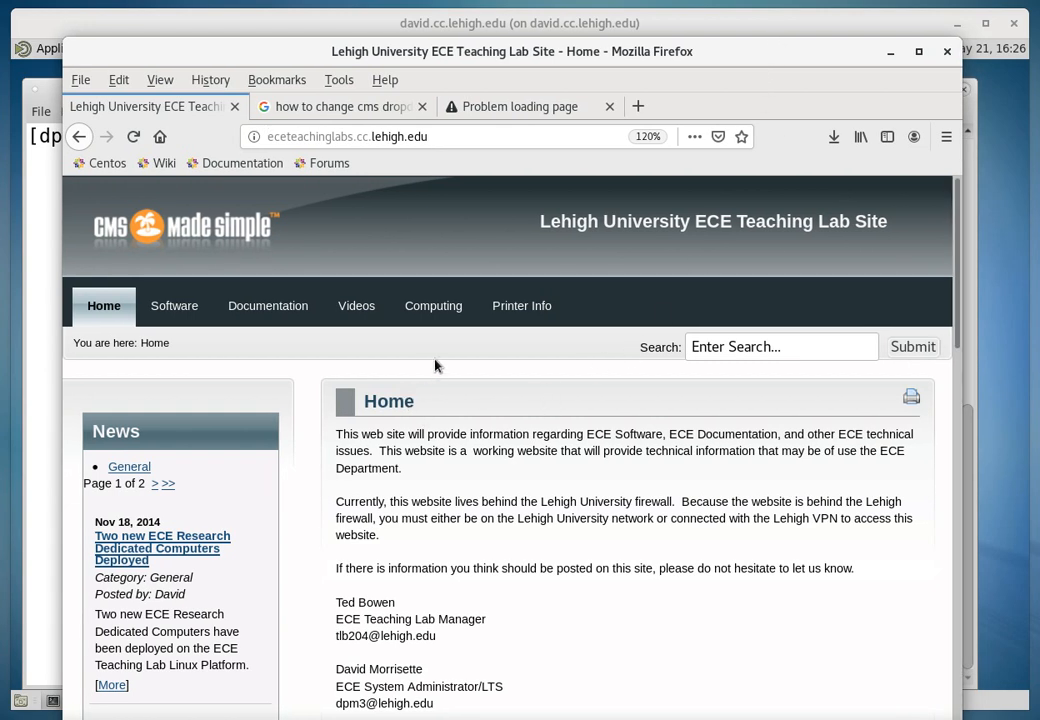
# Expand the Computing section of the Lehigh ECE Teaching Lab Site navigation.
pyautogui.click(432, 304)
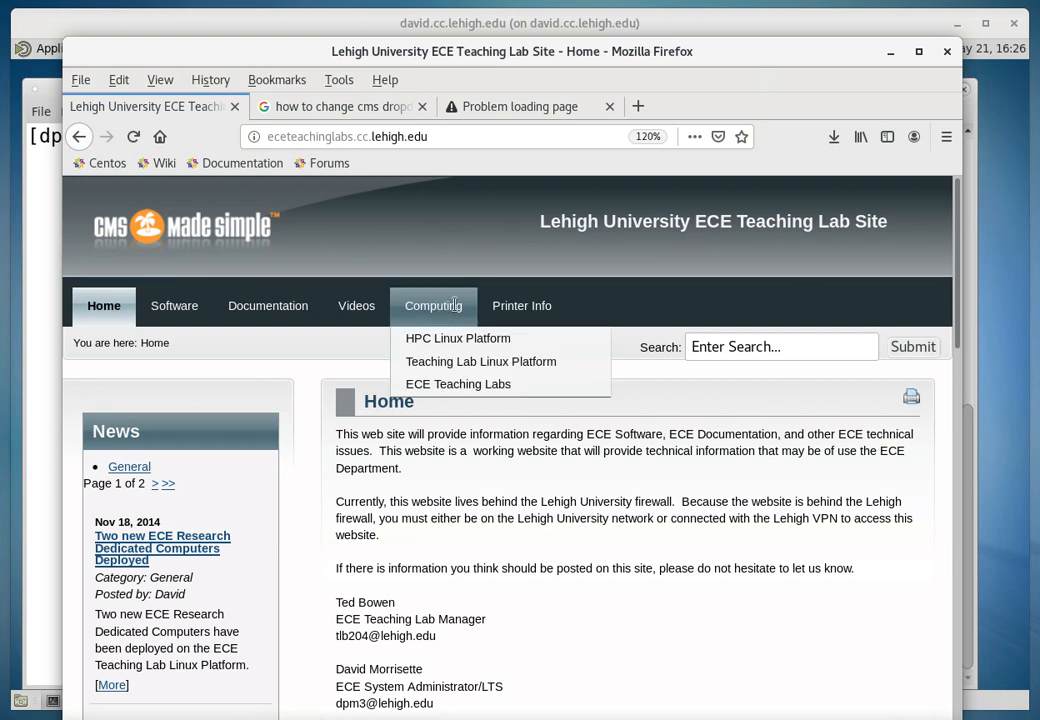
pyautogui.moveTo(480, 360)
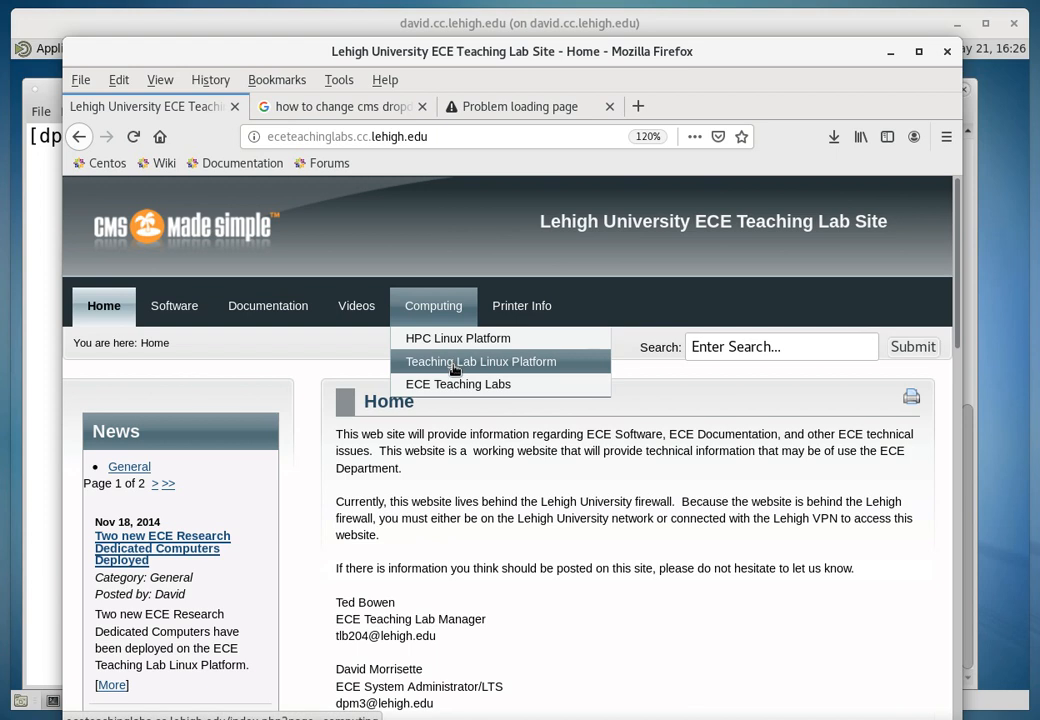
pyautogui.click(480, 360)
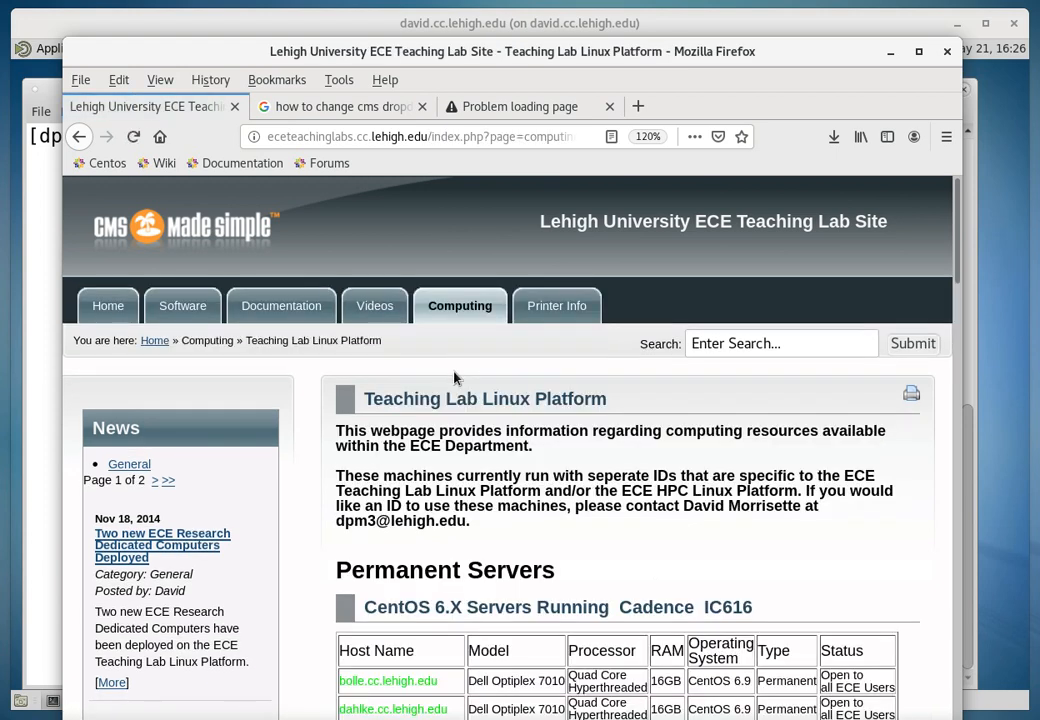
pyautogui.moveTo(800, 312)
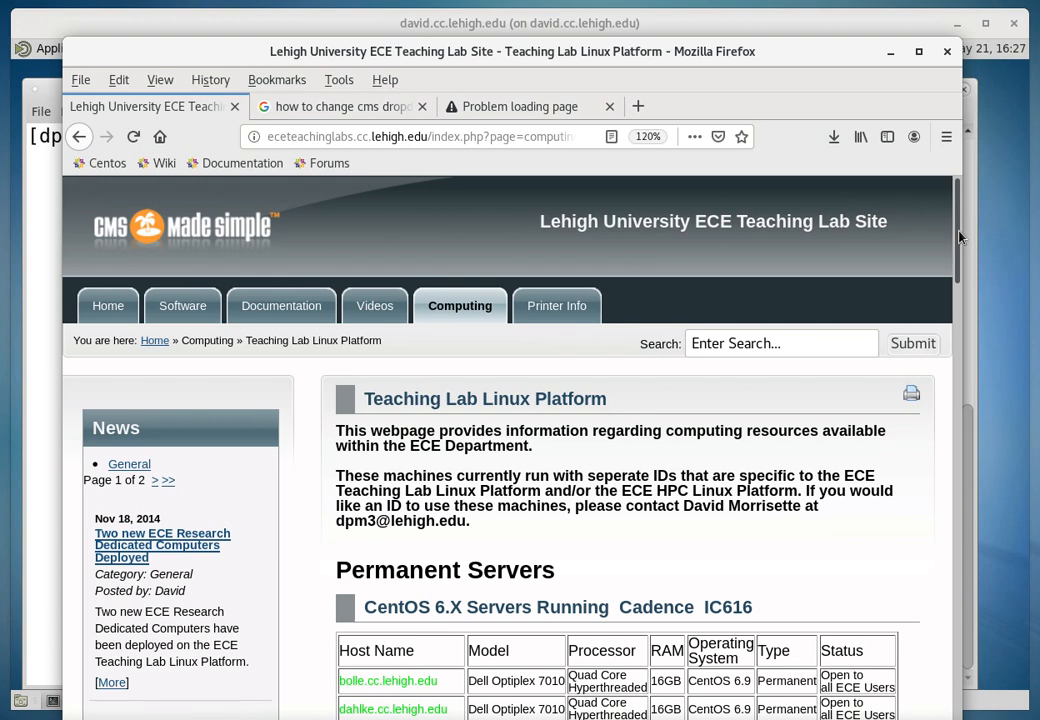
pyautogui.scroll(-3)
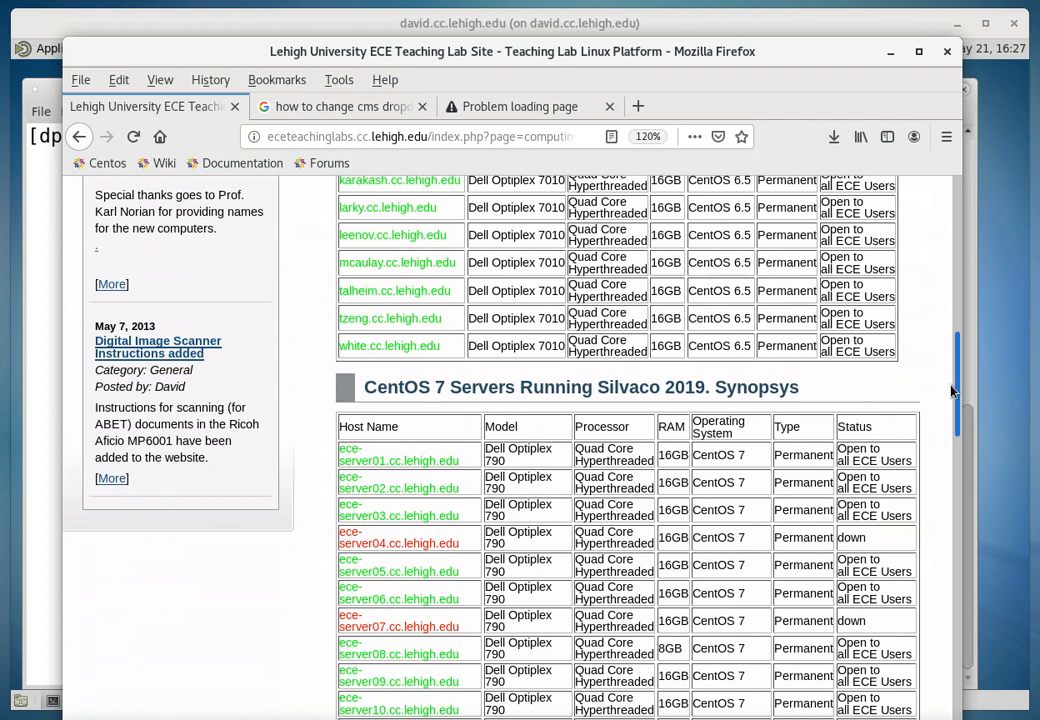
pyautogui.scroll(-3)
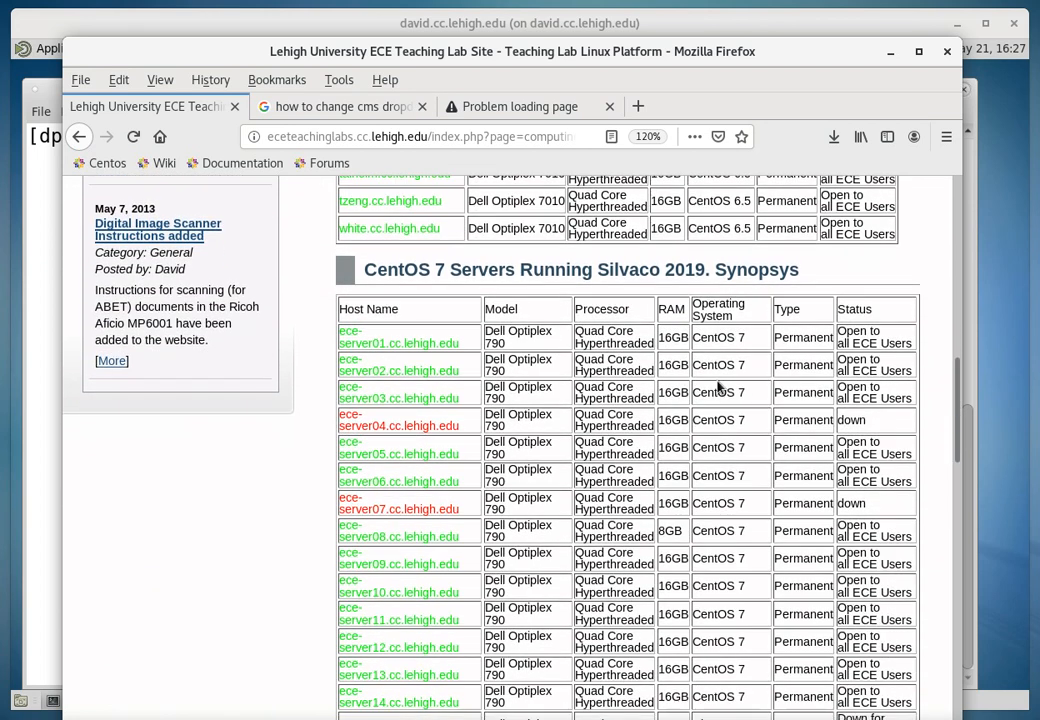
pyautogui.moveTo(388, 344)
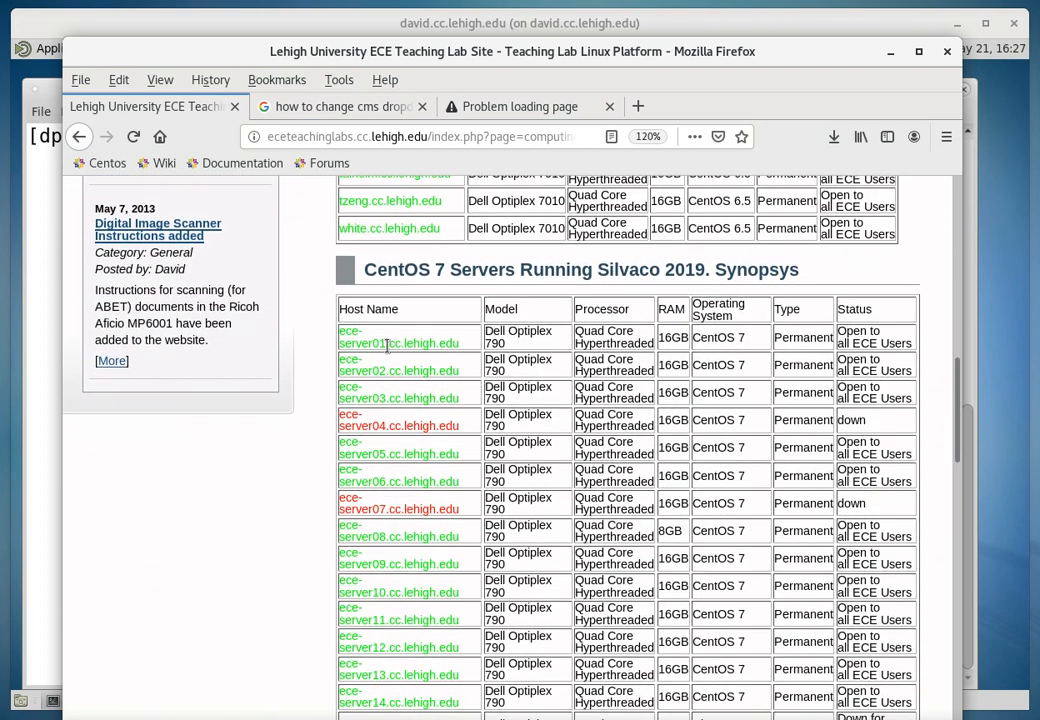
pyautogui.moveTo(478, 552)
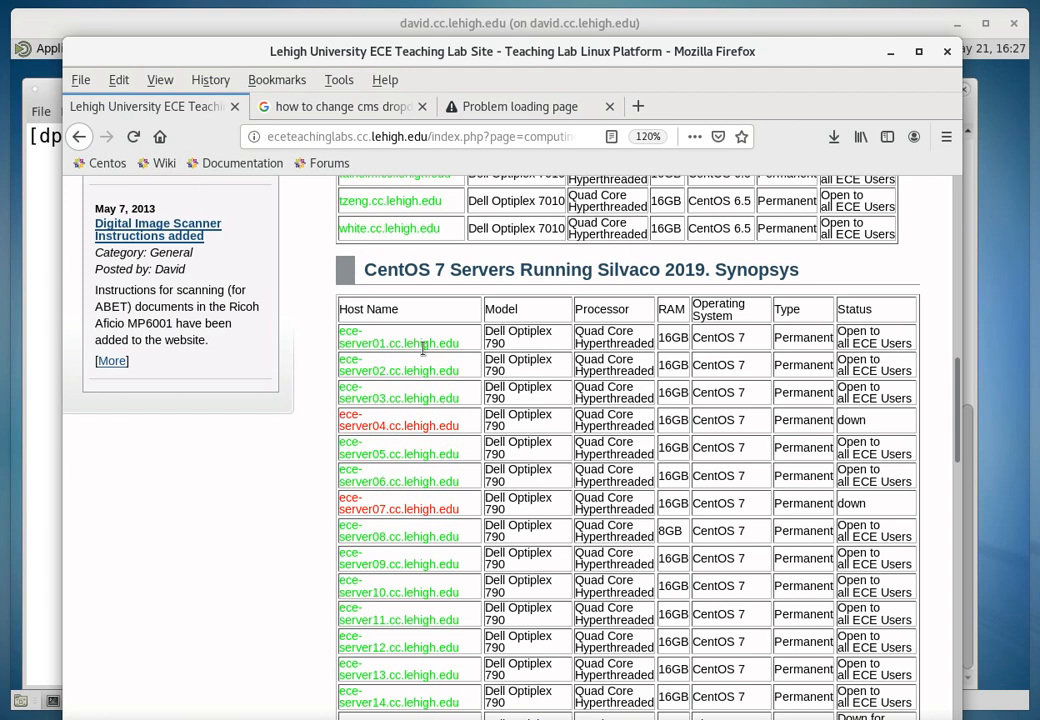
pyautogui.moveTo(410, 696)
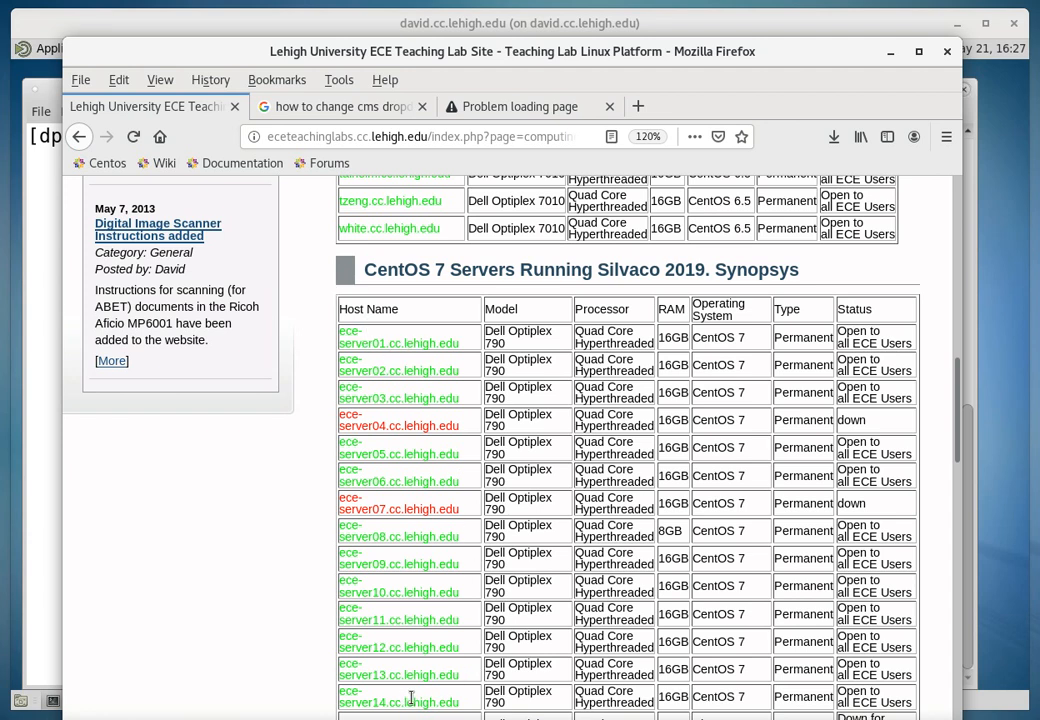
pyautogui.moveTo(948, 436)
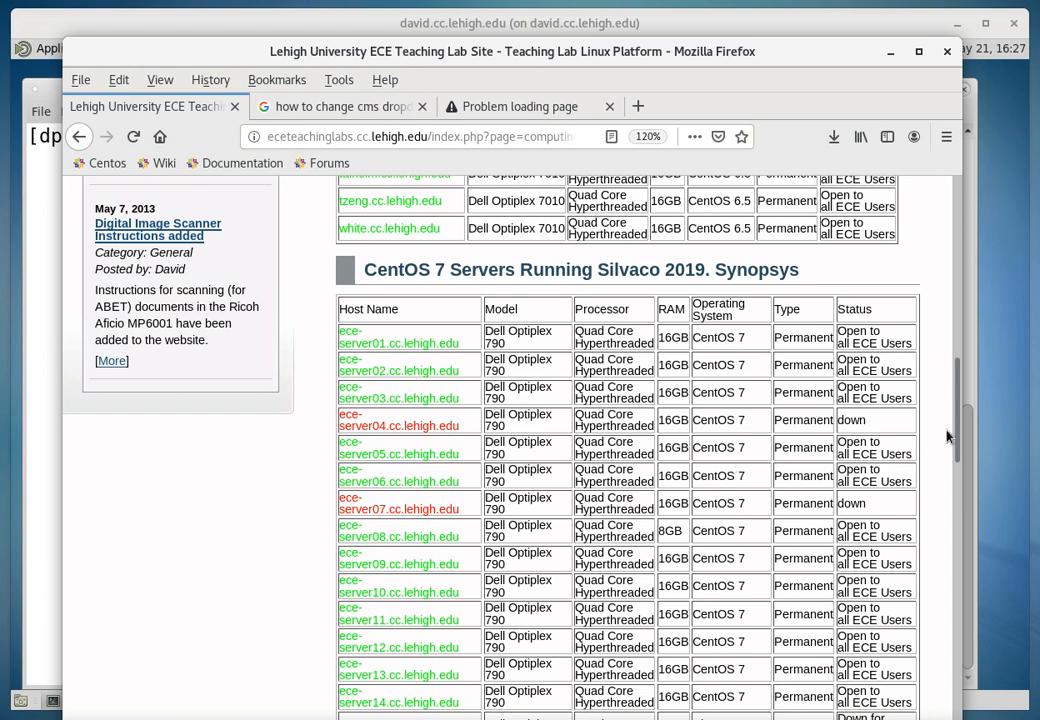
pyautogui.scroll(3)
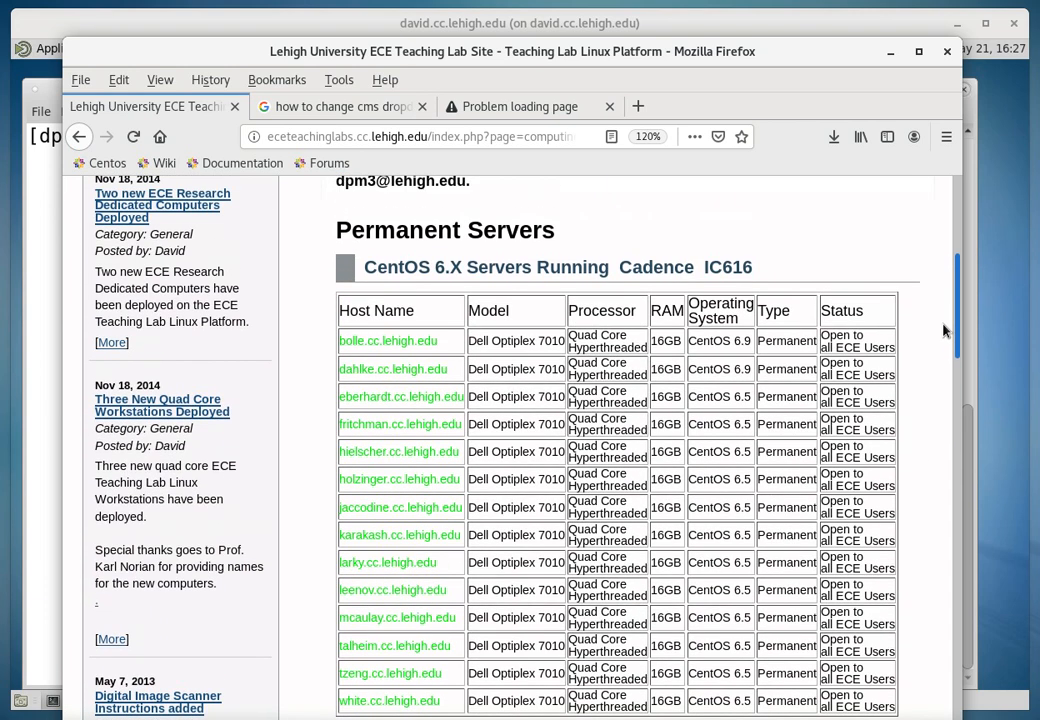
pyautogui.scroll(-3)
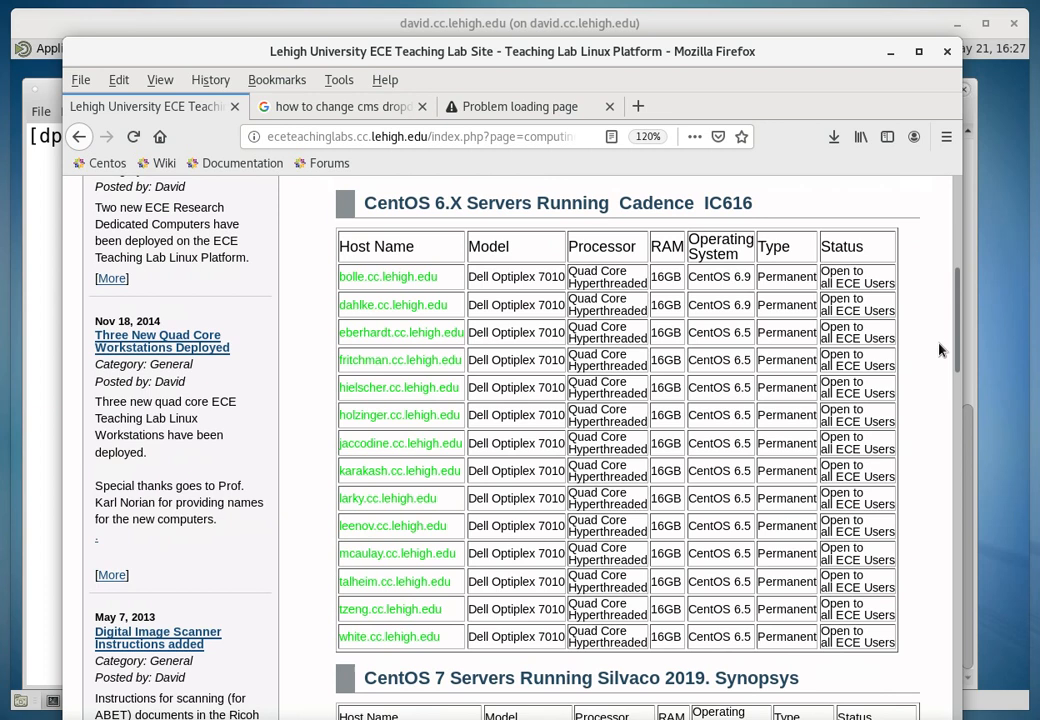
pyautogui.moveTo(392, 388)
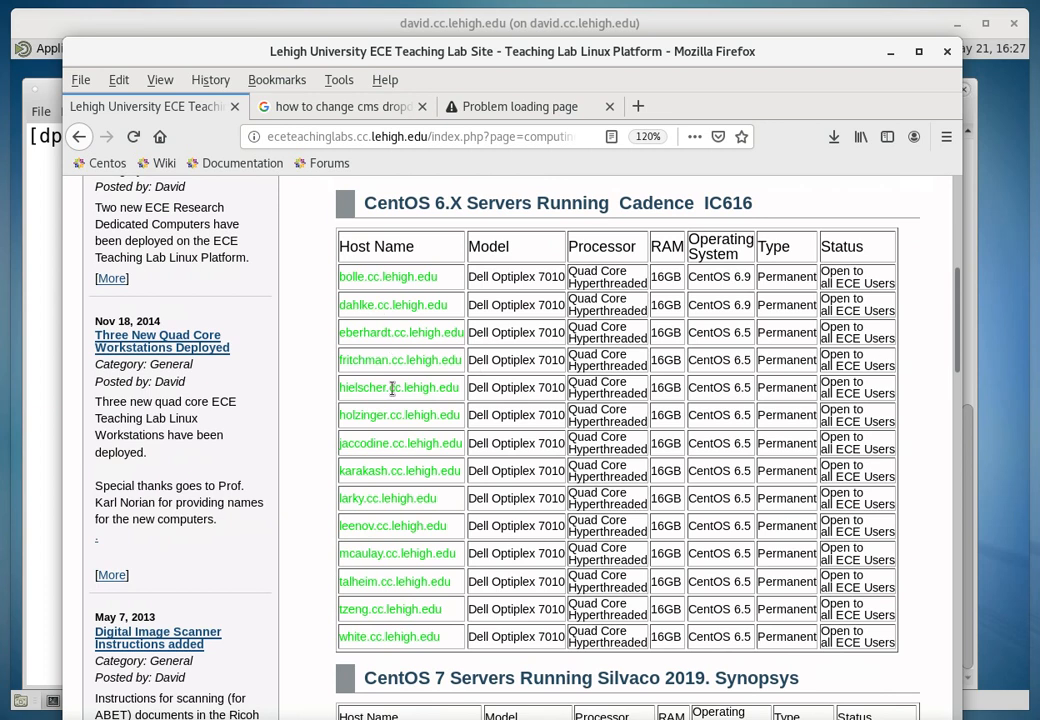
pyautogui.moveTo(562, 216)
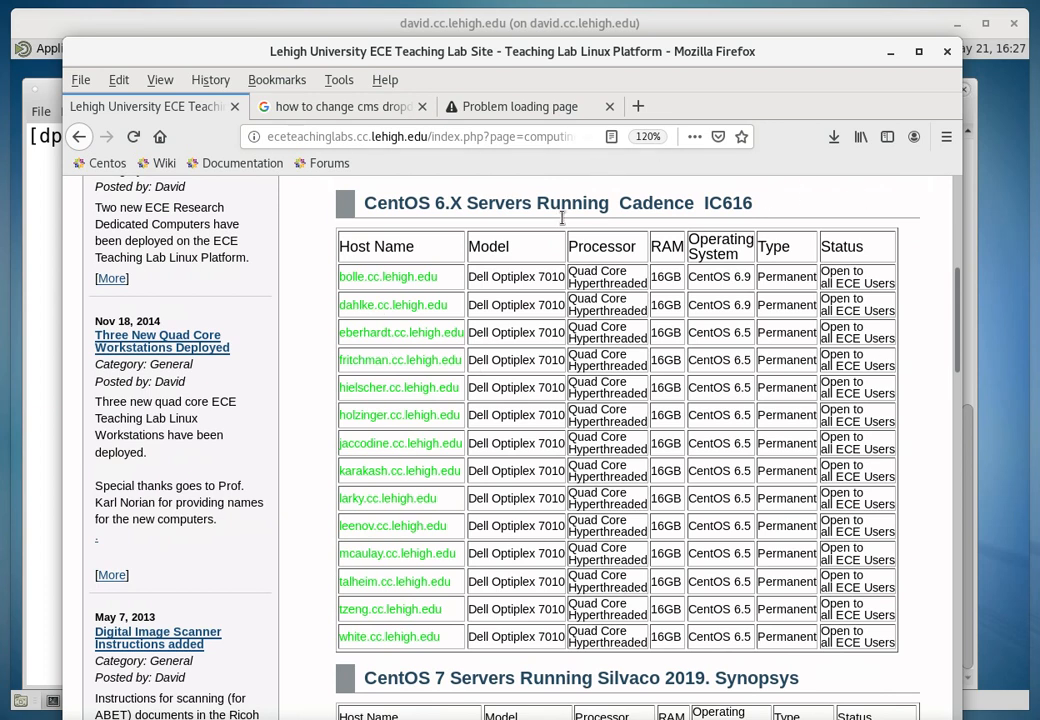
pyautogui.moveTo(480, 302)
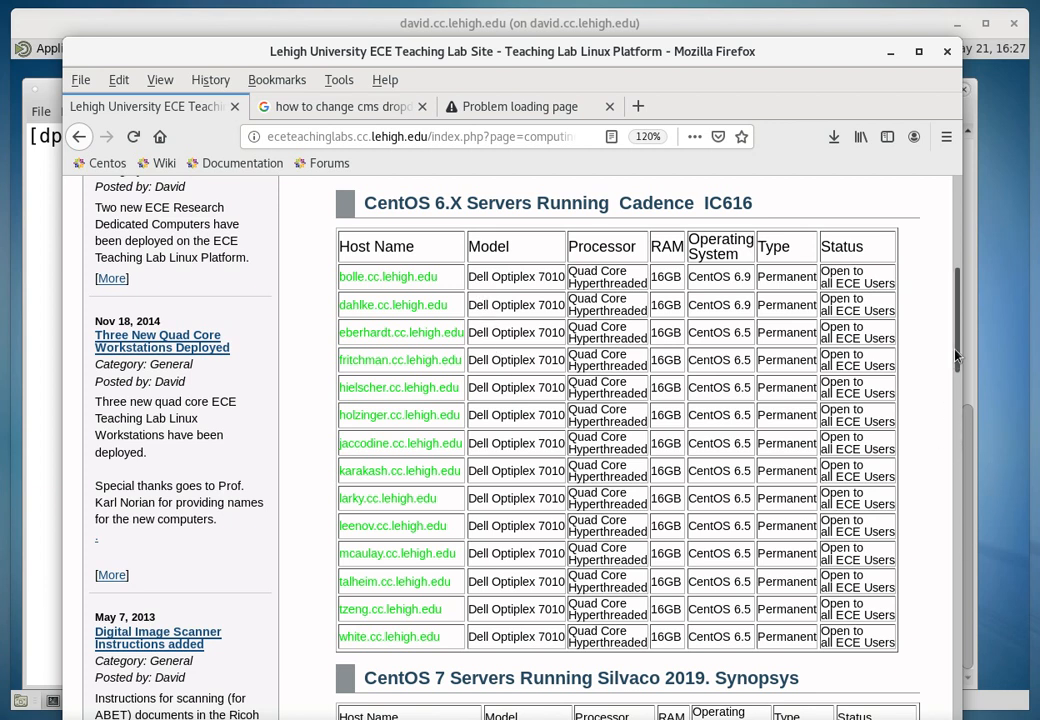
pyautogui.scroll(-3)
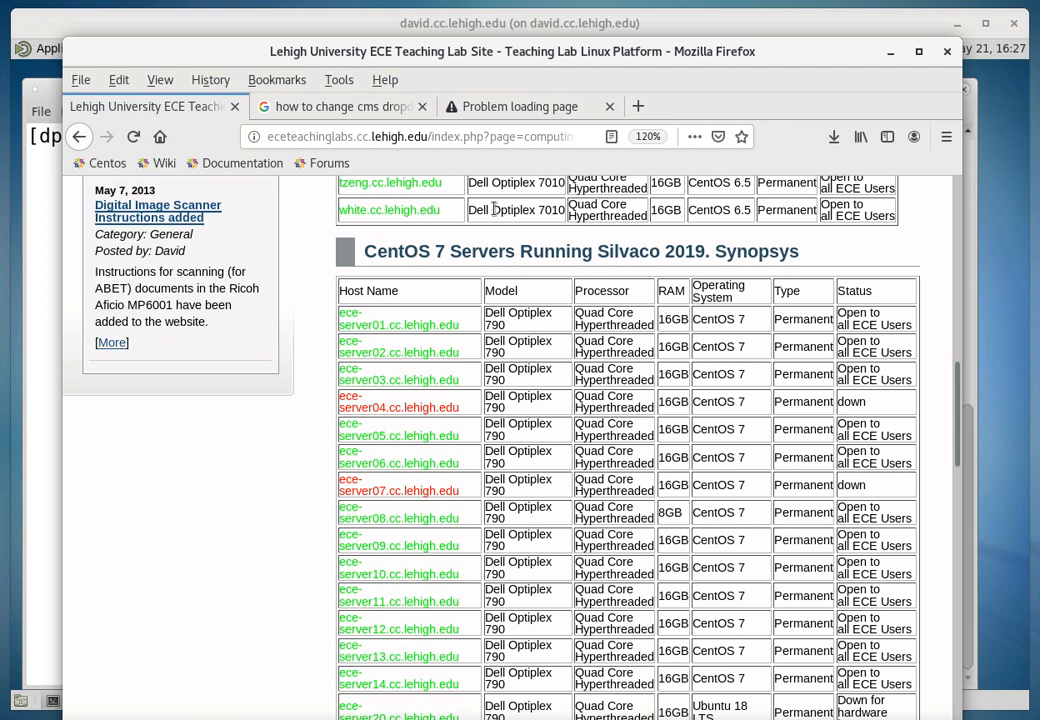
pyautogui.moveTo(936, 420)
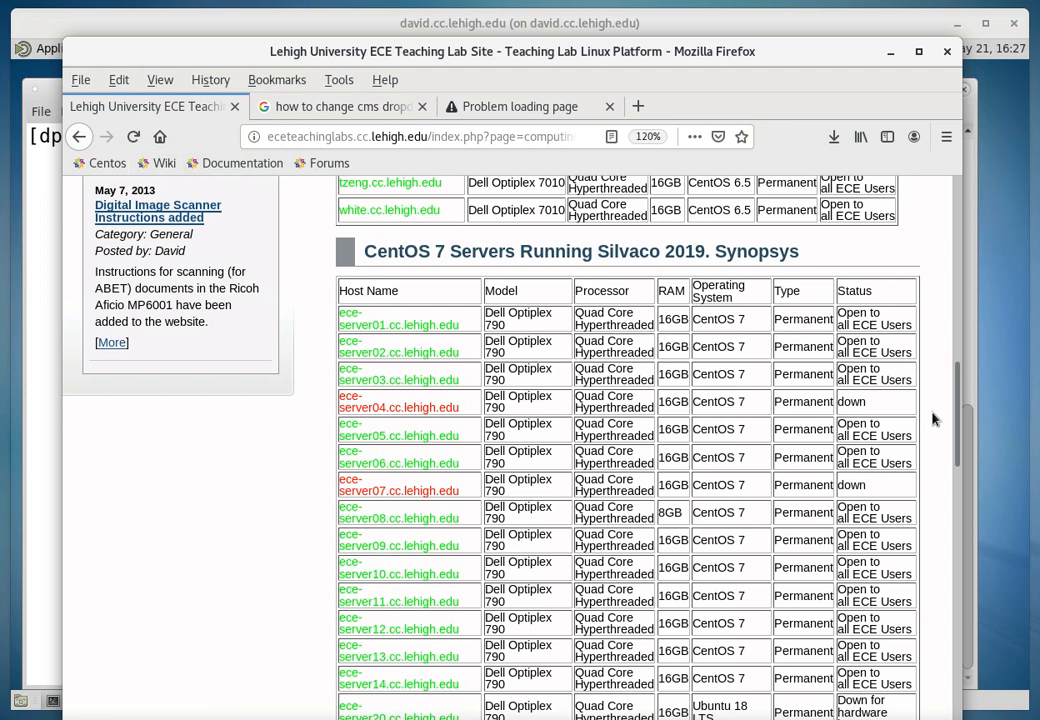
pyautogui.scroll(3)
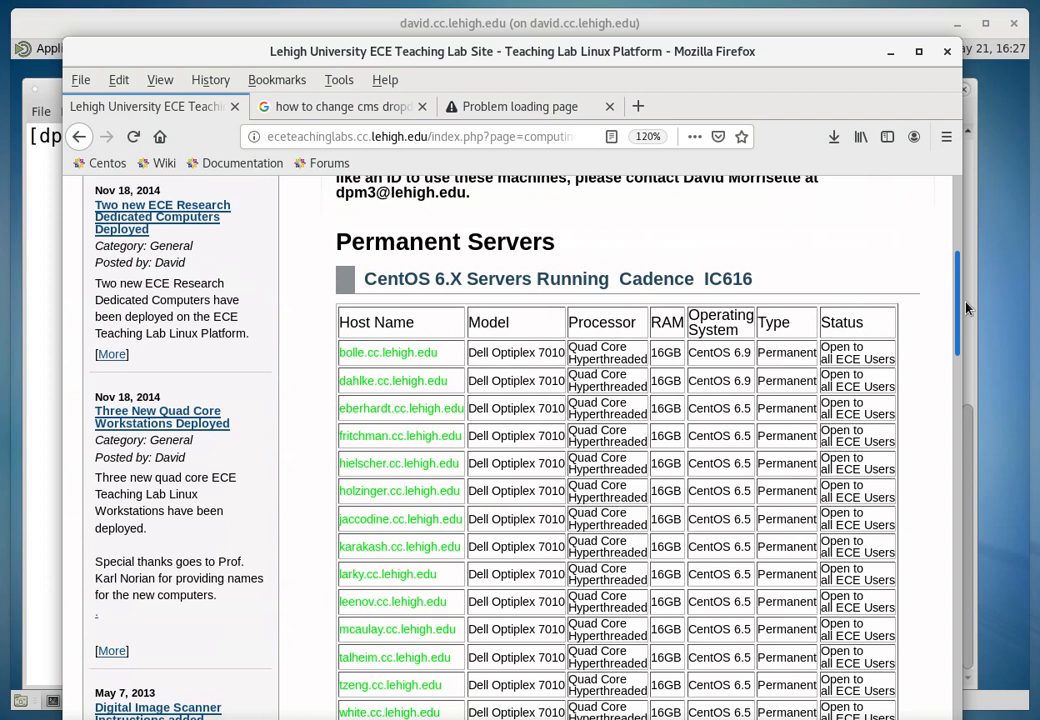
pyautogui.scroll(3)
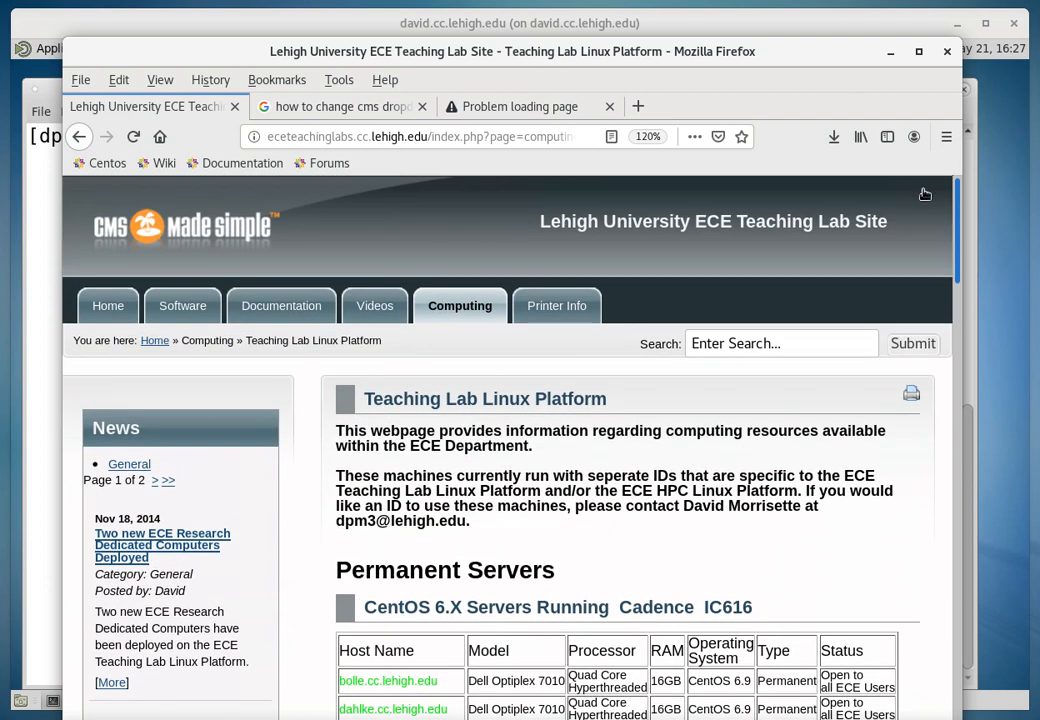
pyautogui.moveTo(782, 102)
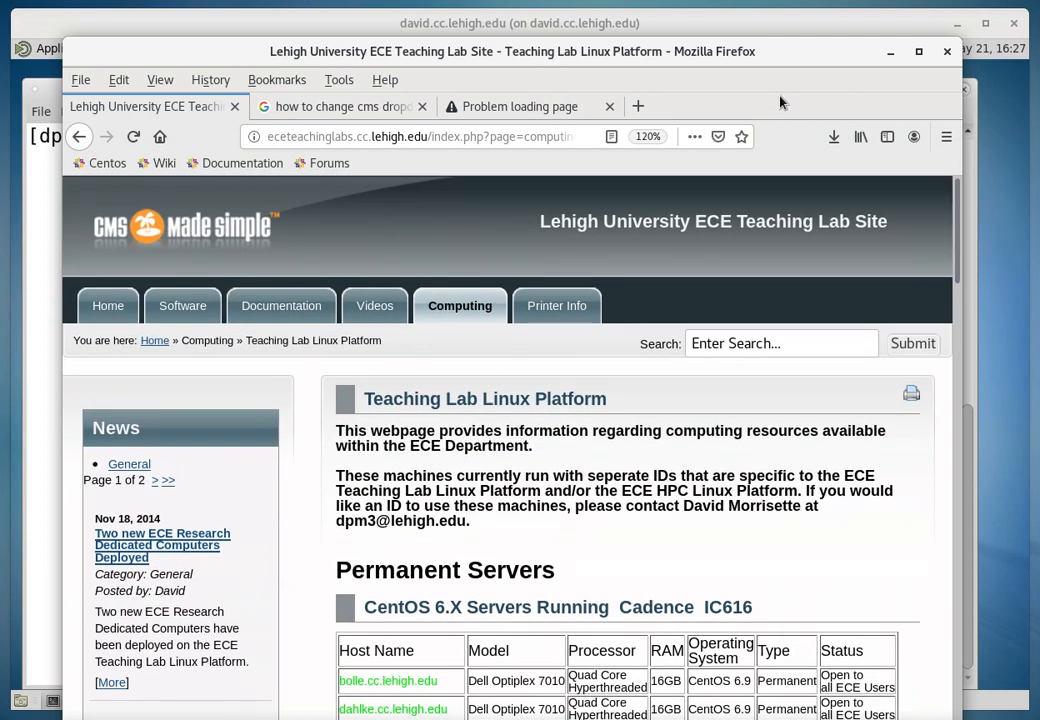
# Navigate via Documentation > Cadence (Teaching Lab) to the Setup VMANAGER 1909 Environment page.
pyautogui.click(280, 304)
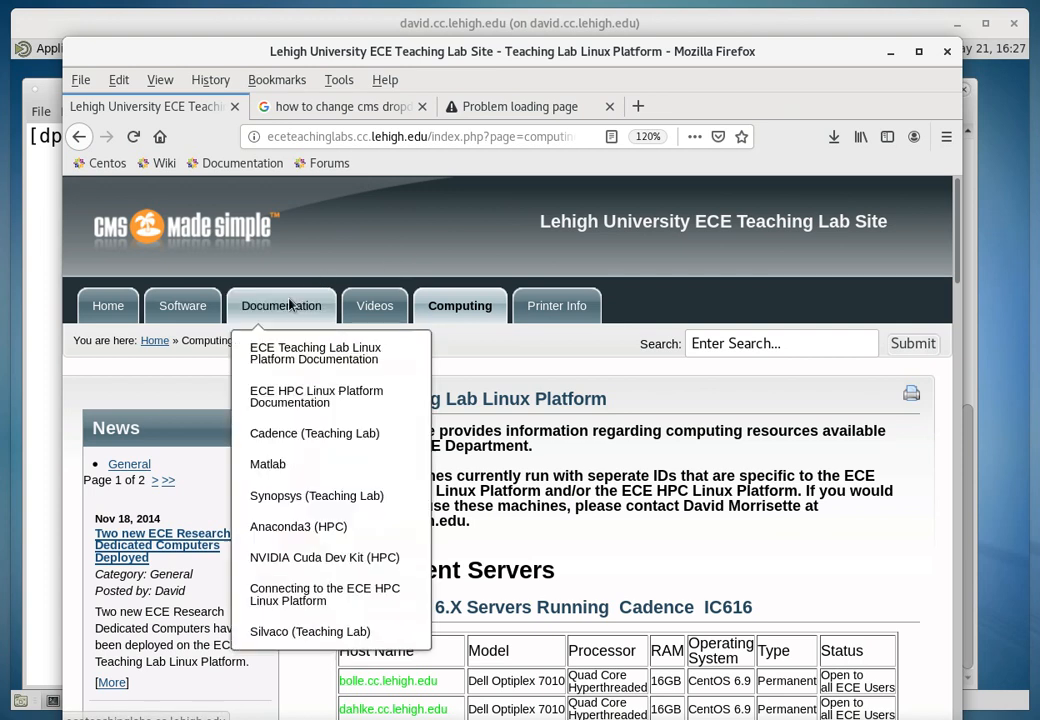
pyautogui.moveTo(270, 300)
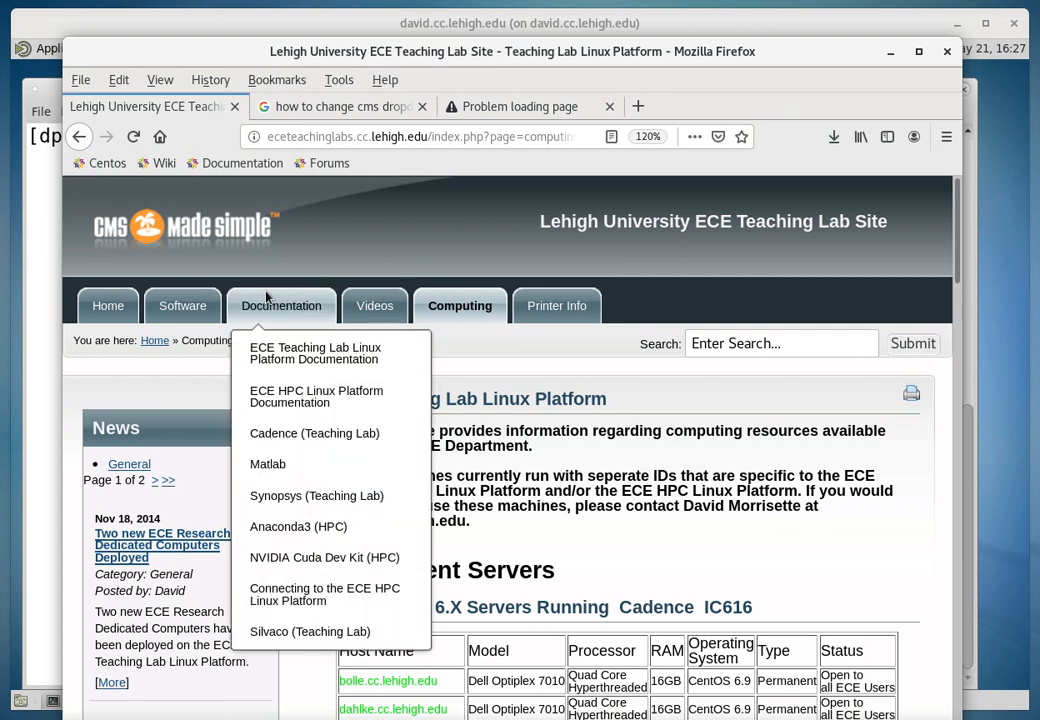
pyautogui.moveTo(316, 396)
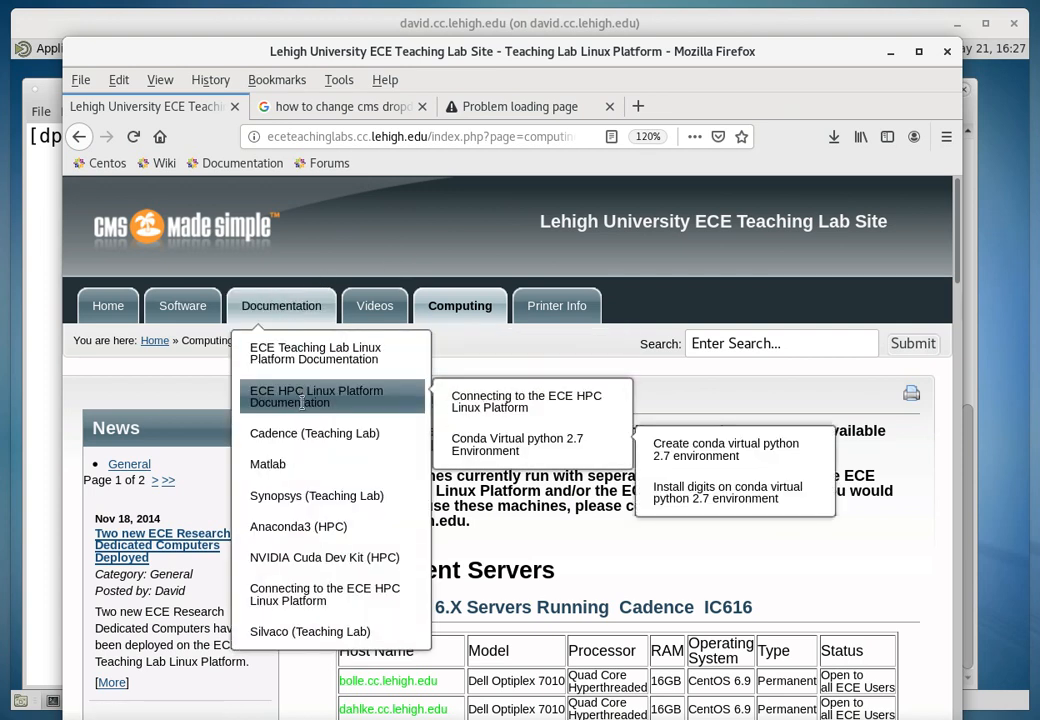
pyautogui.moveTo(314, 432)
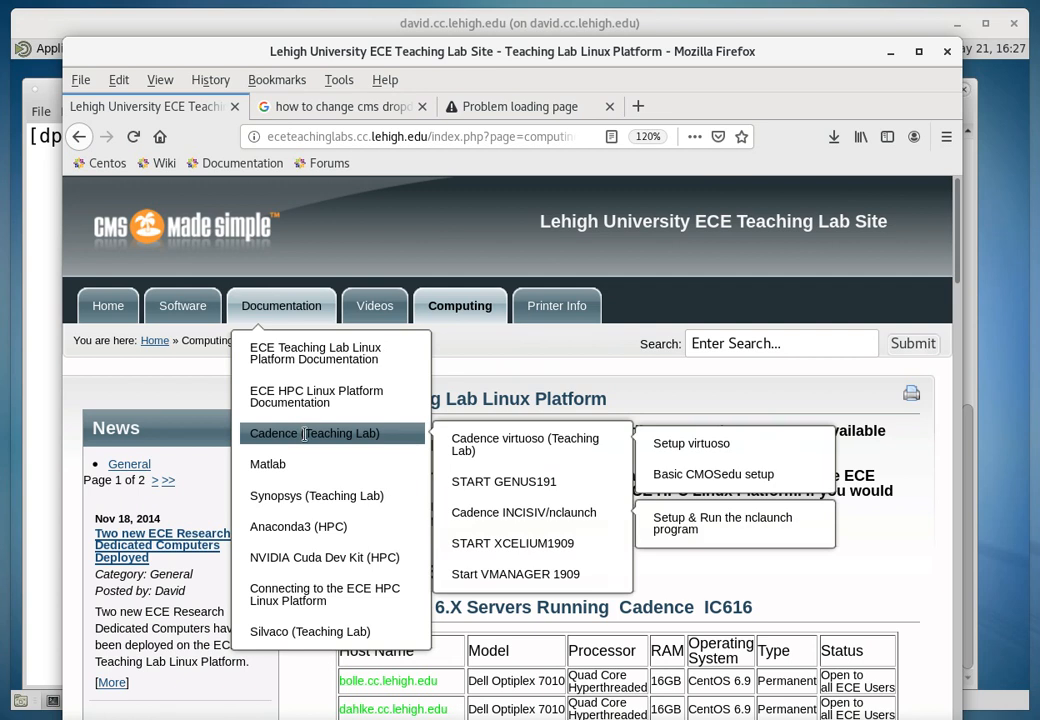
pyautogui.moveTo(378, 440)
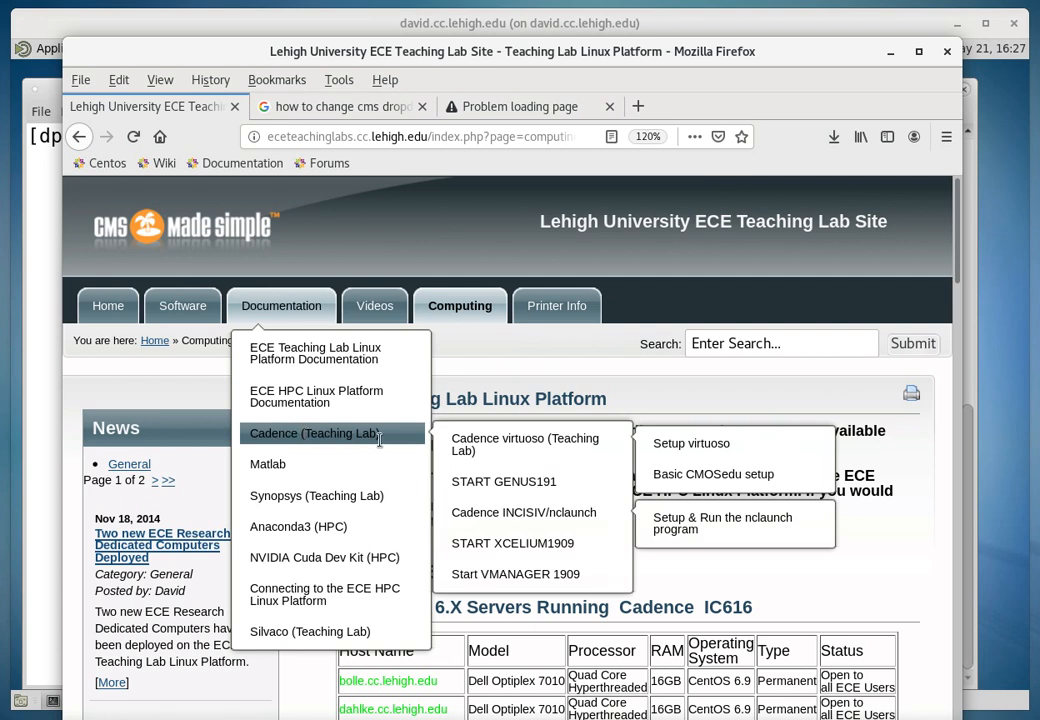
pyautogui.moveTo(530, 578)
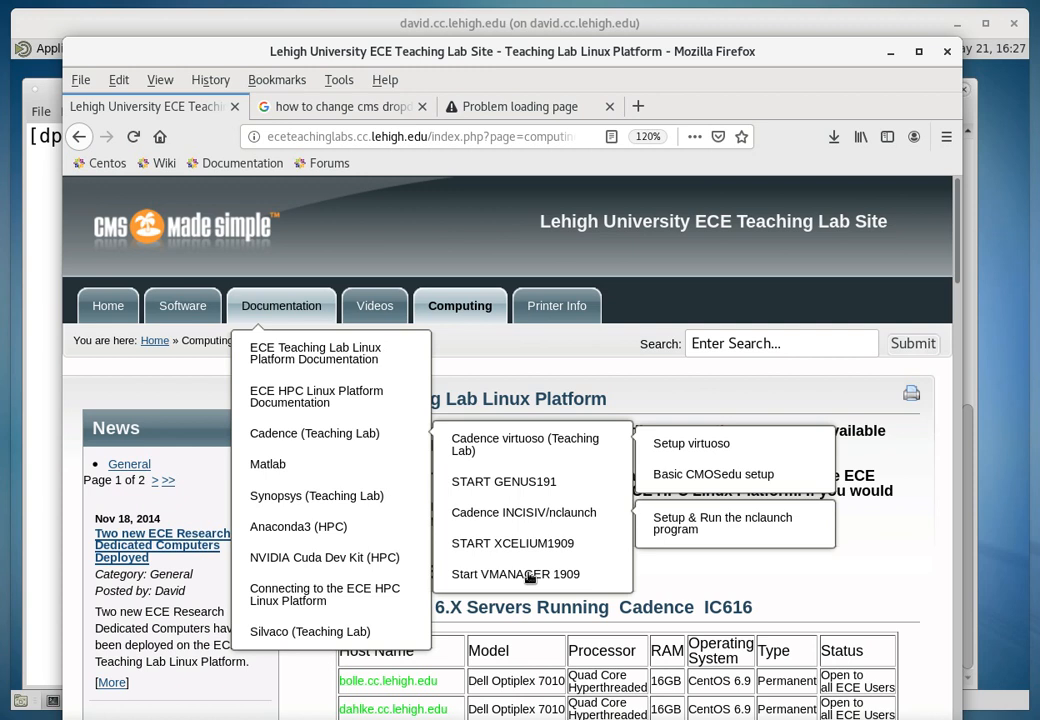
pyautogui.moveTo(516, 572)
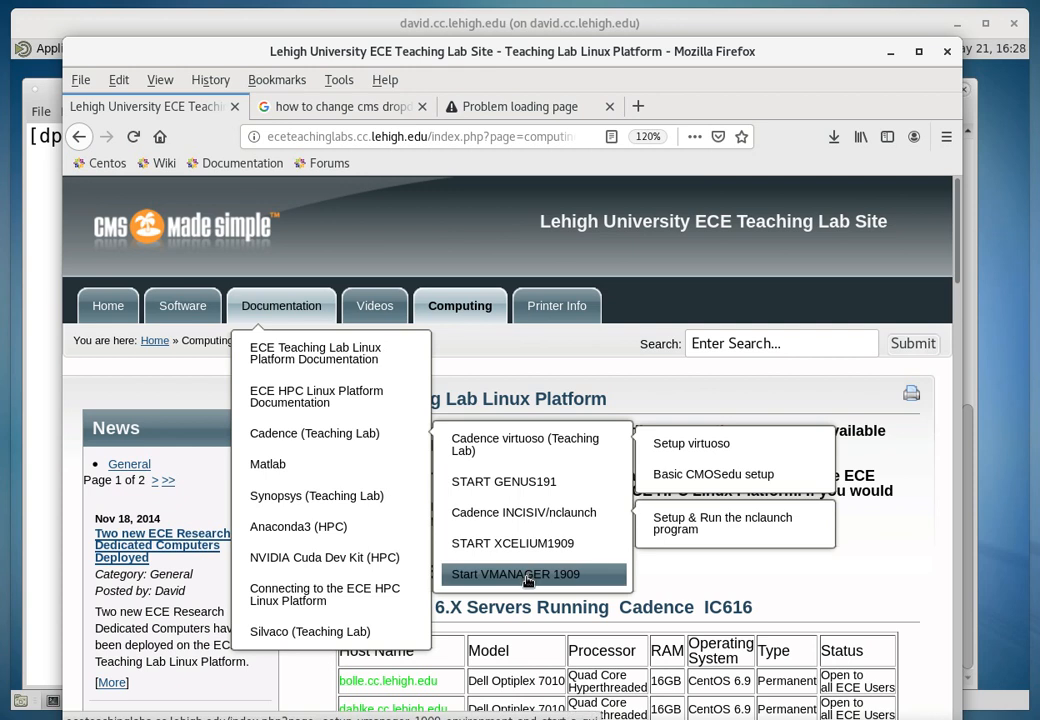
pyautogui.click(516, 572)
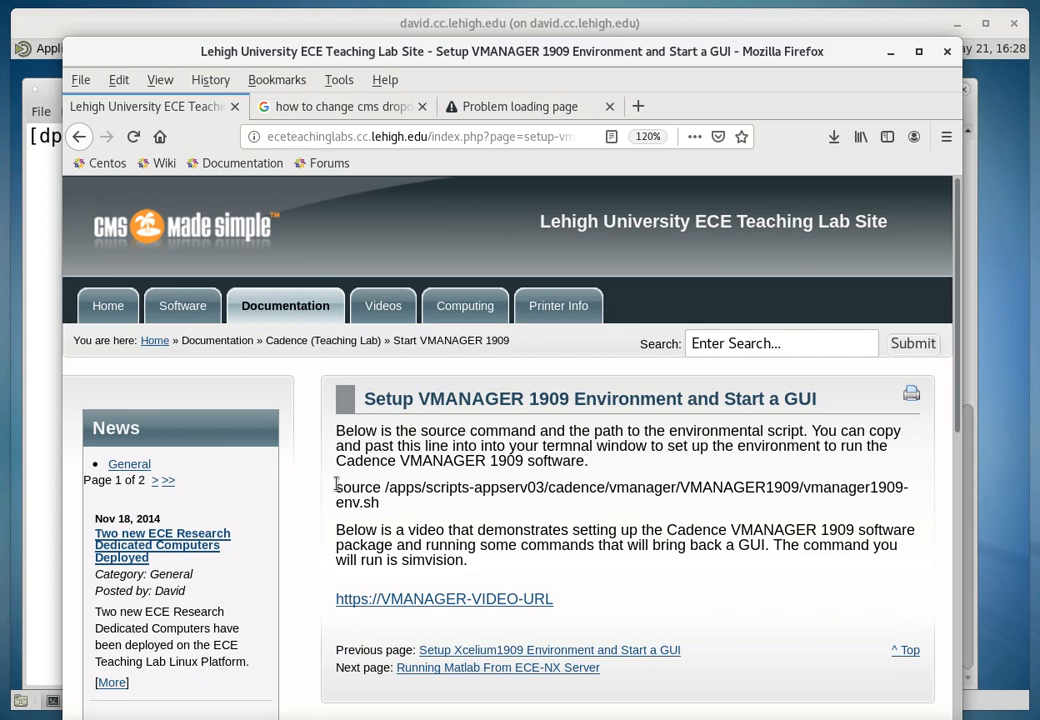
pyautogui.moveTo(384, 510)
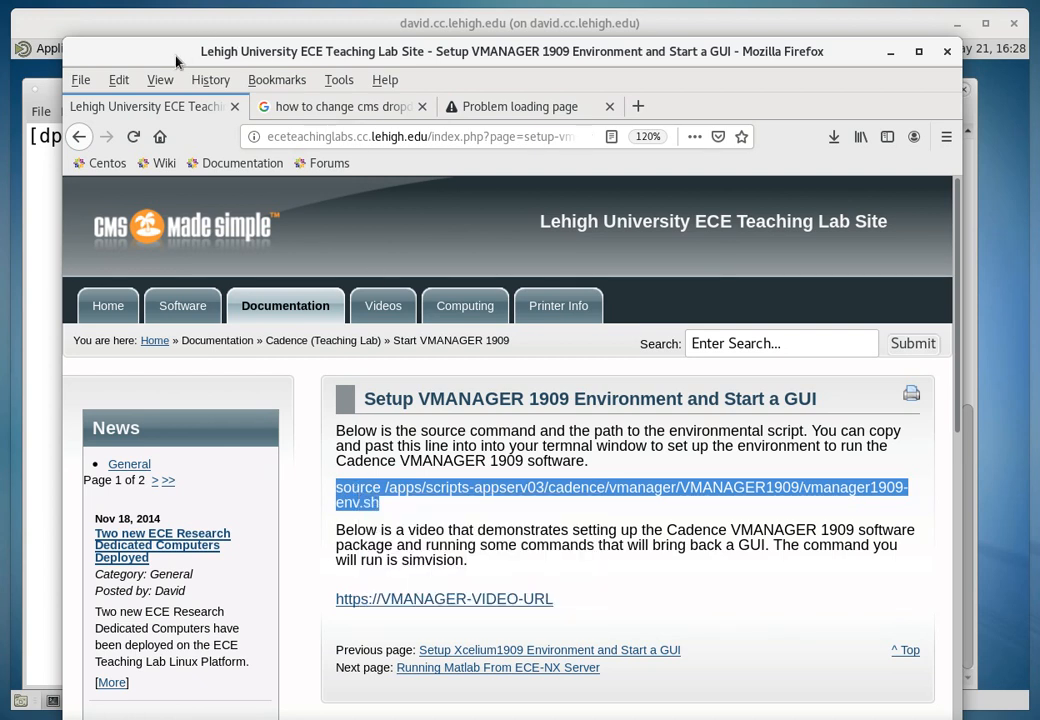
# Bring the MATE Terminal window to the front over Firefox.
pyautogui.click(104, 700)
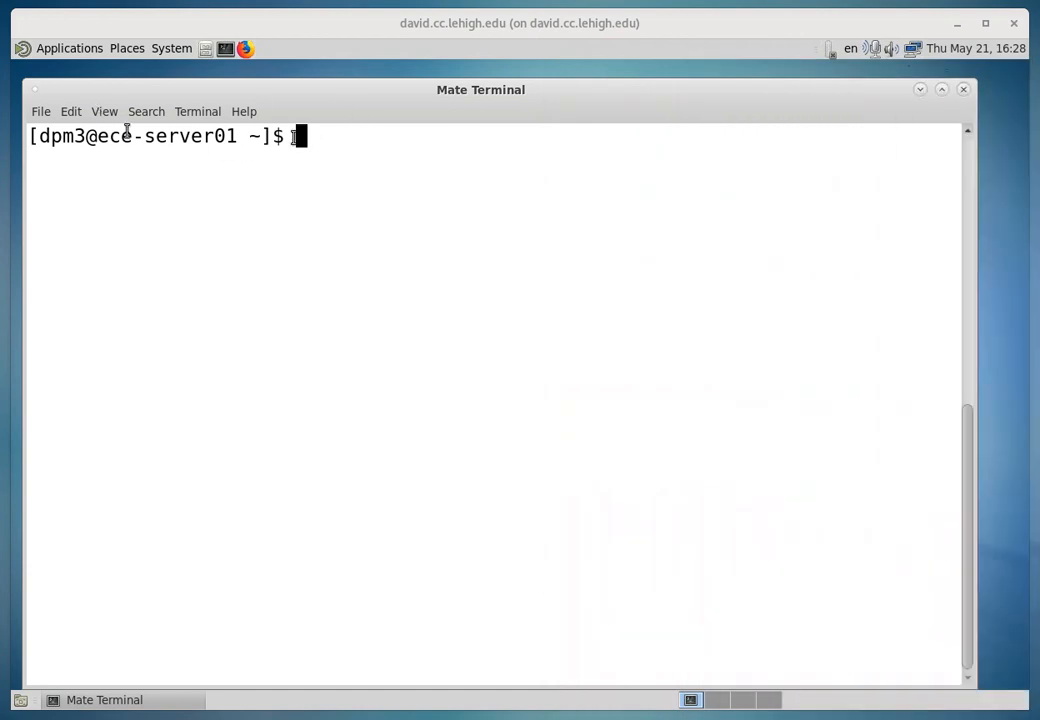
# Paste and run the VMANAGER 1909 source command, getting the successful-sourcing message.
pyautogui.rightClick(300, 140)
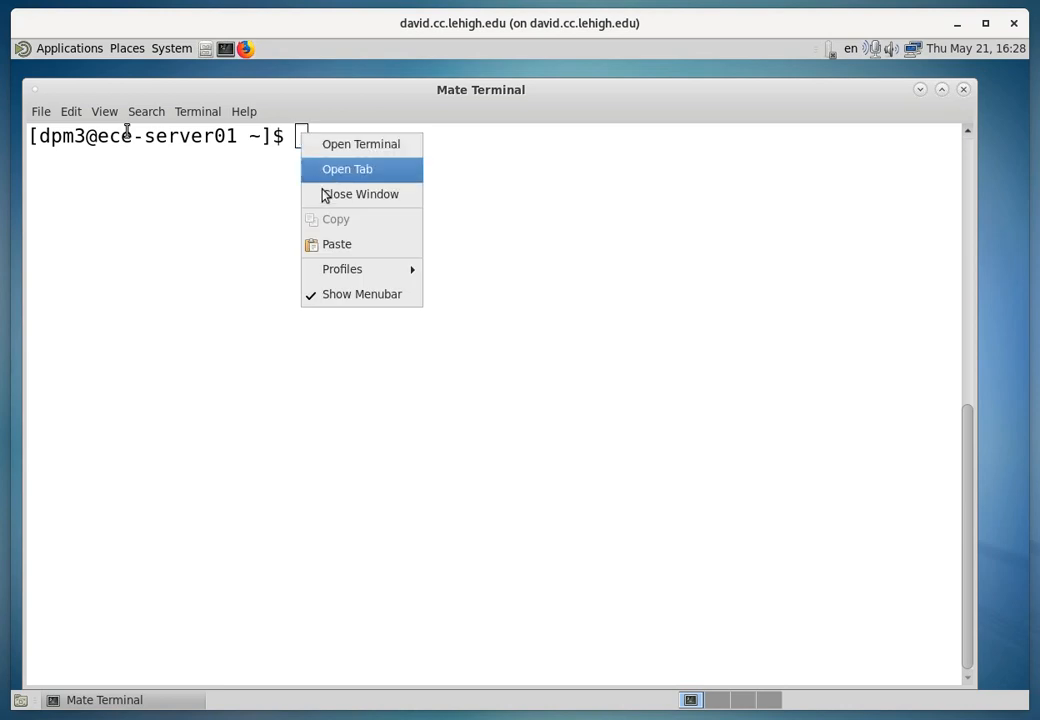
pyautogui.click(336, 244)
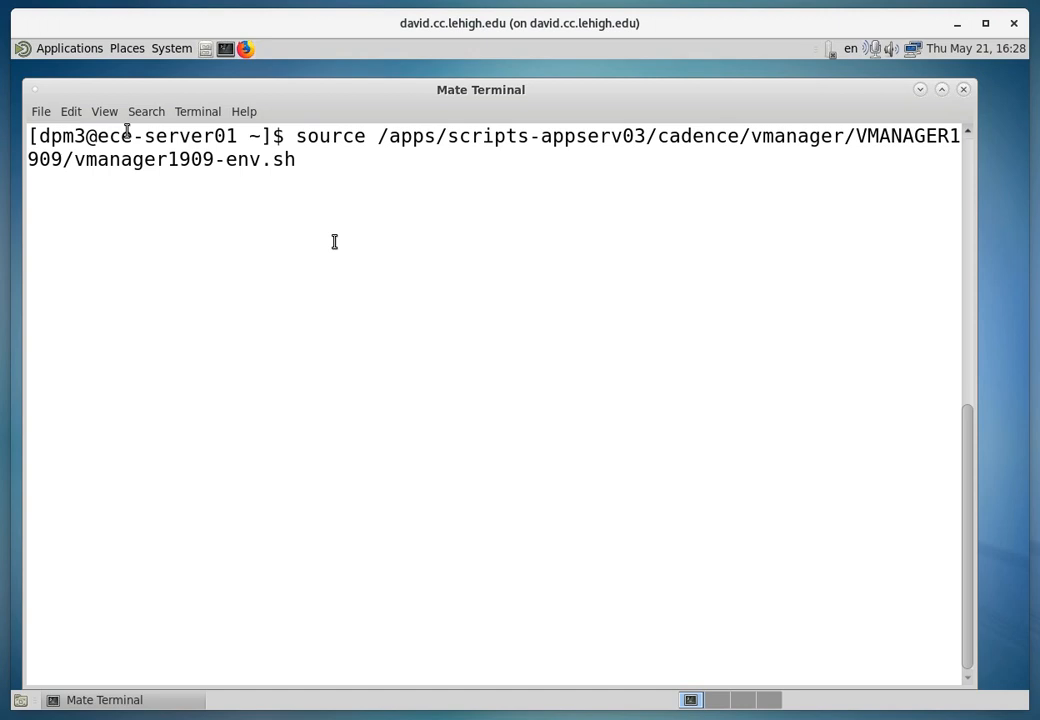
pyautogui.press('Return')
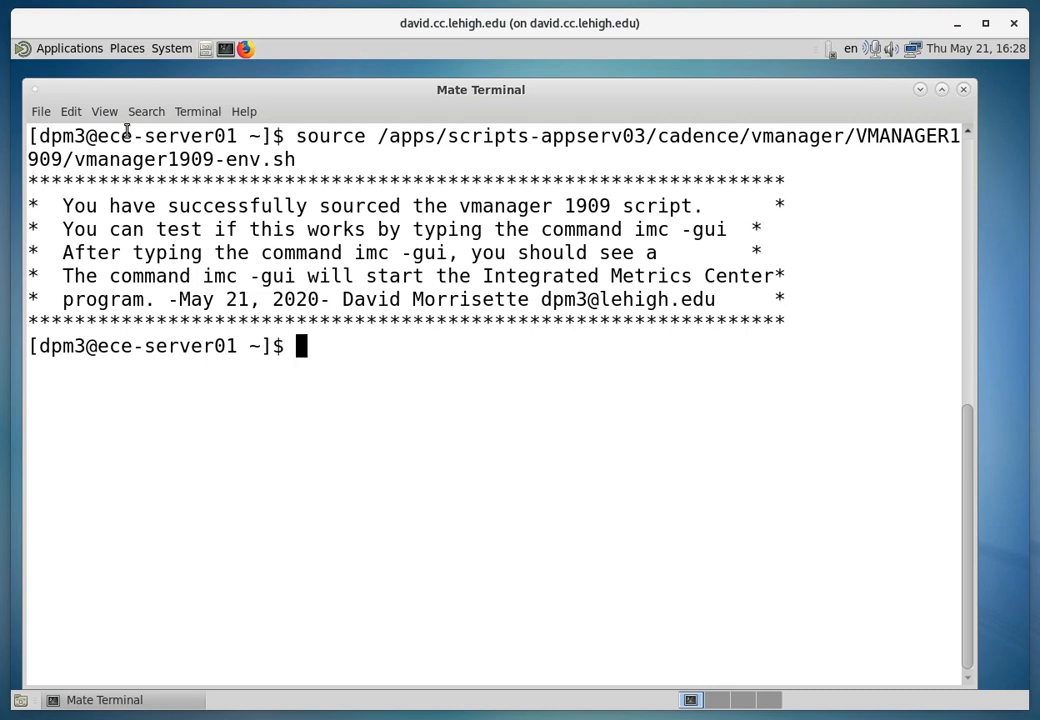
pyautogui.moveTo(636, 672)
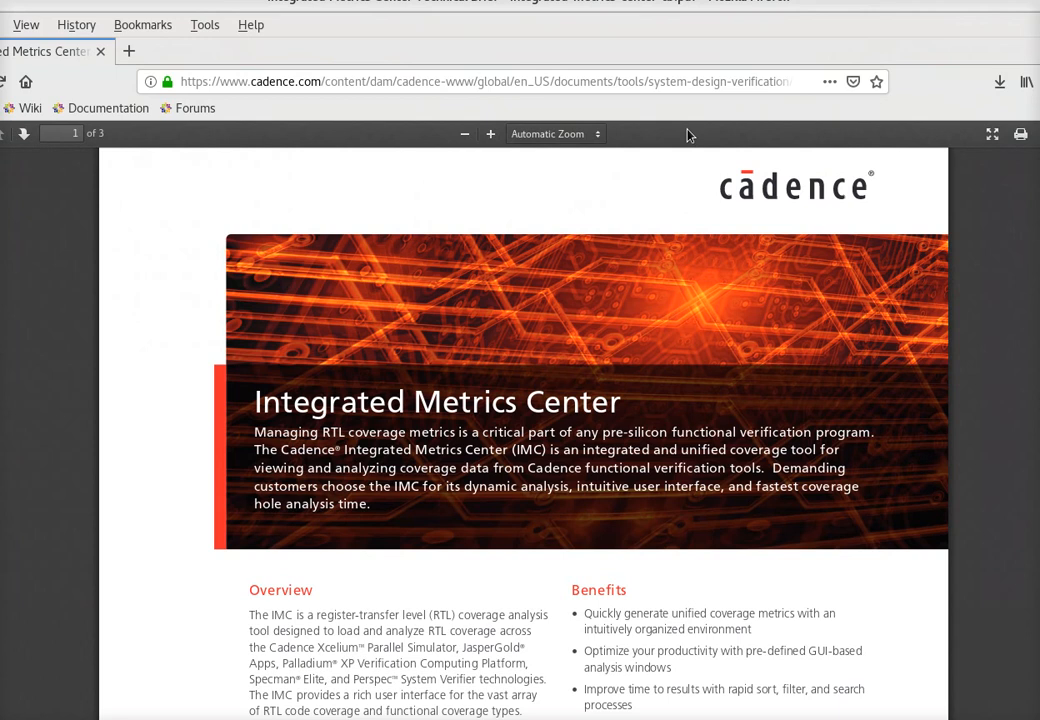
pyautogui.moveTo(332, 408)
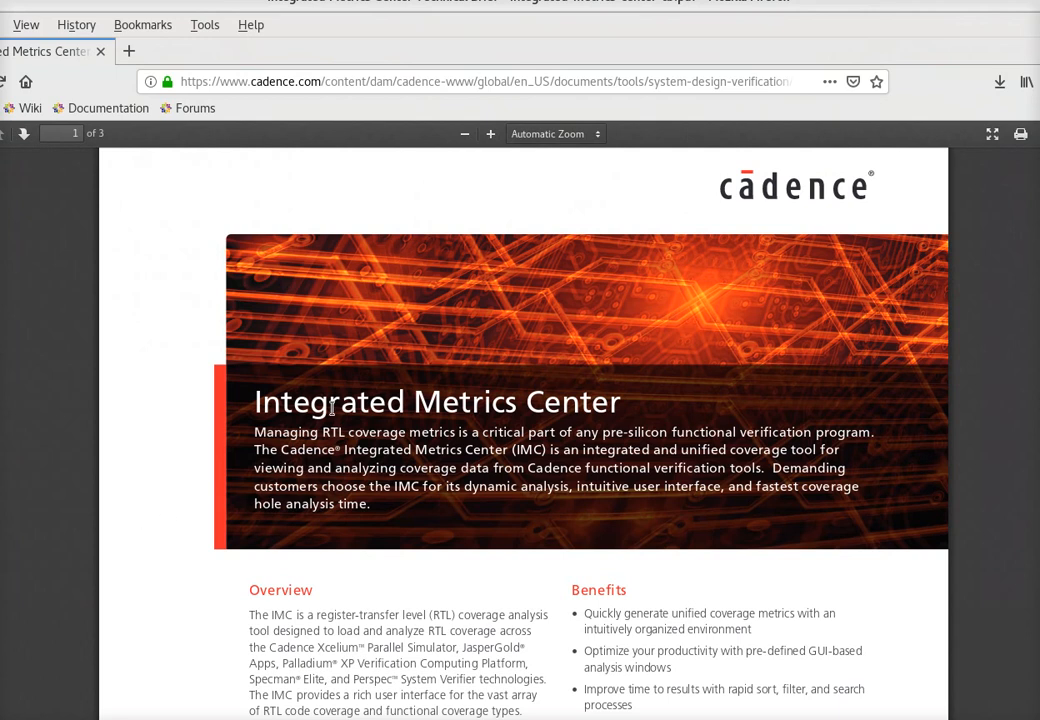
pyautogui.moveTo(632, 408)
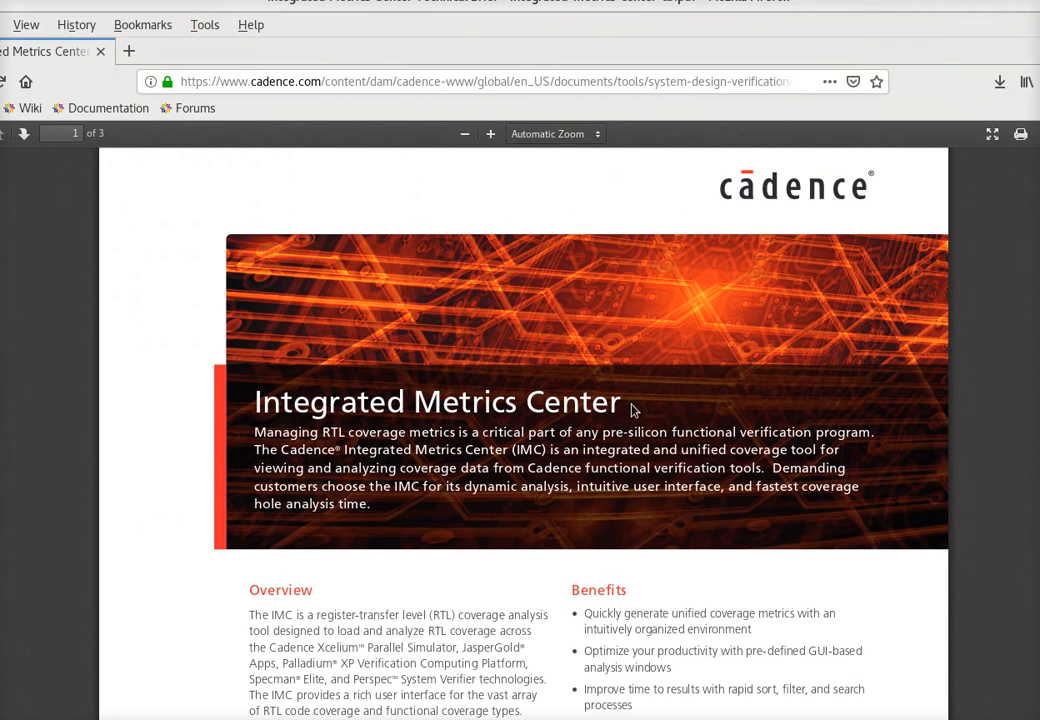
pyautogui.moveTo(632, 410)
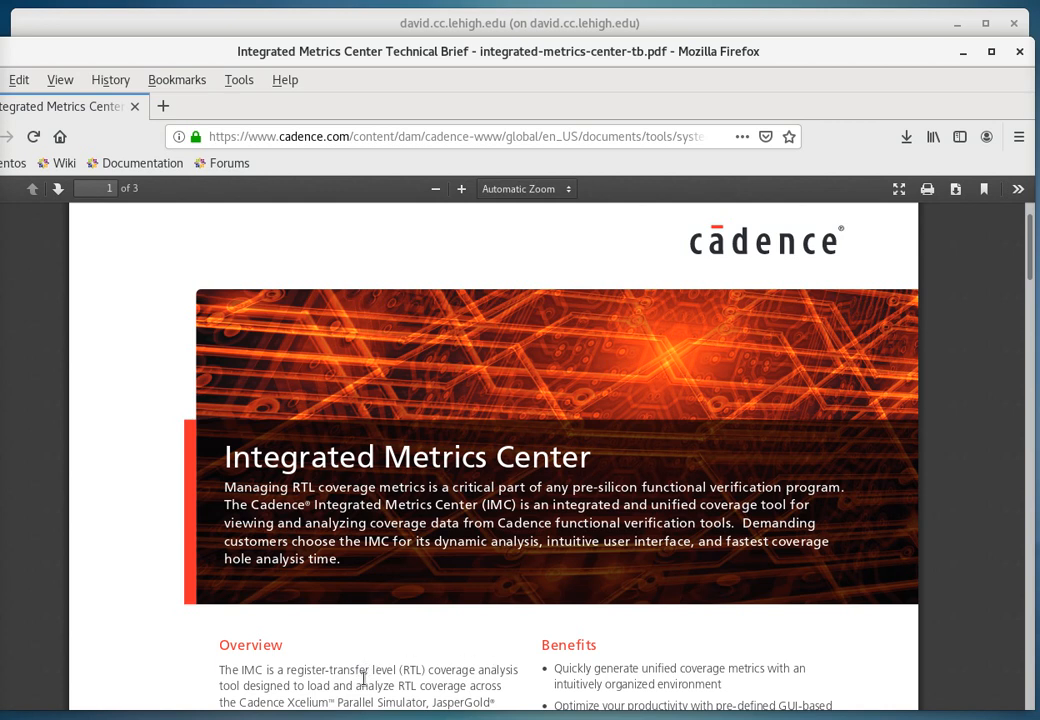
pyautogui.moveTo(404, 710)
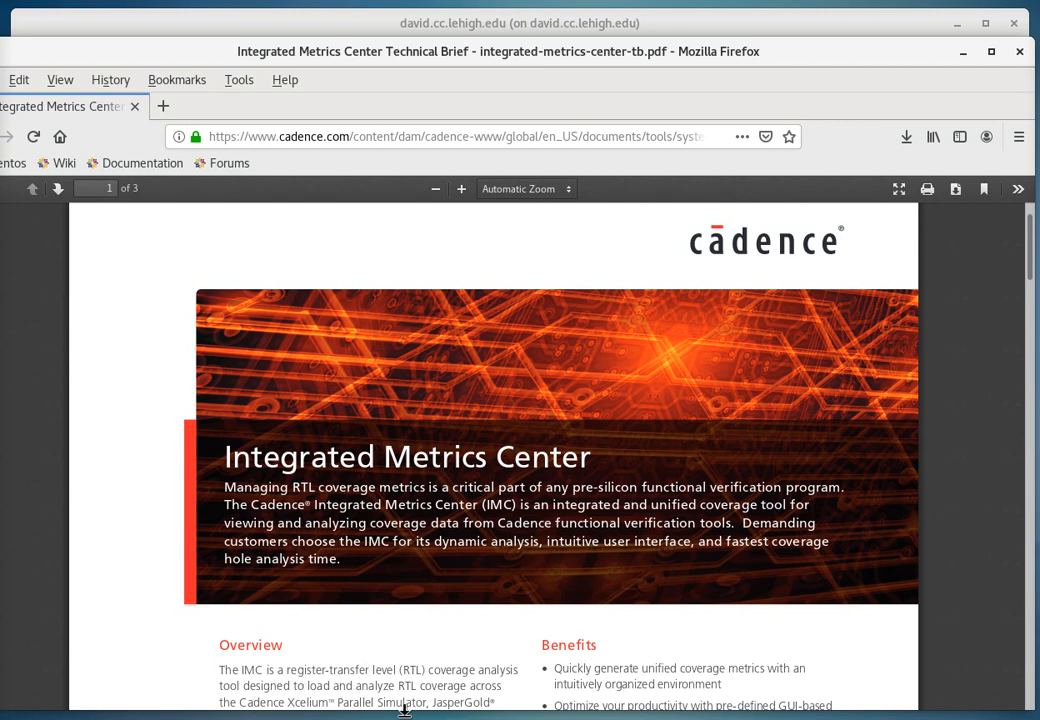
pyautogui.moveTo(372, 710)
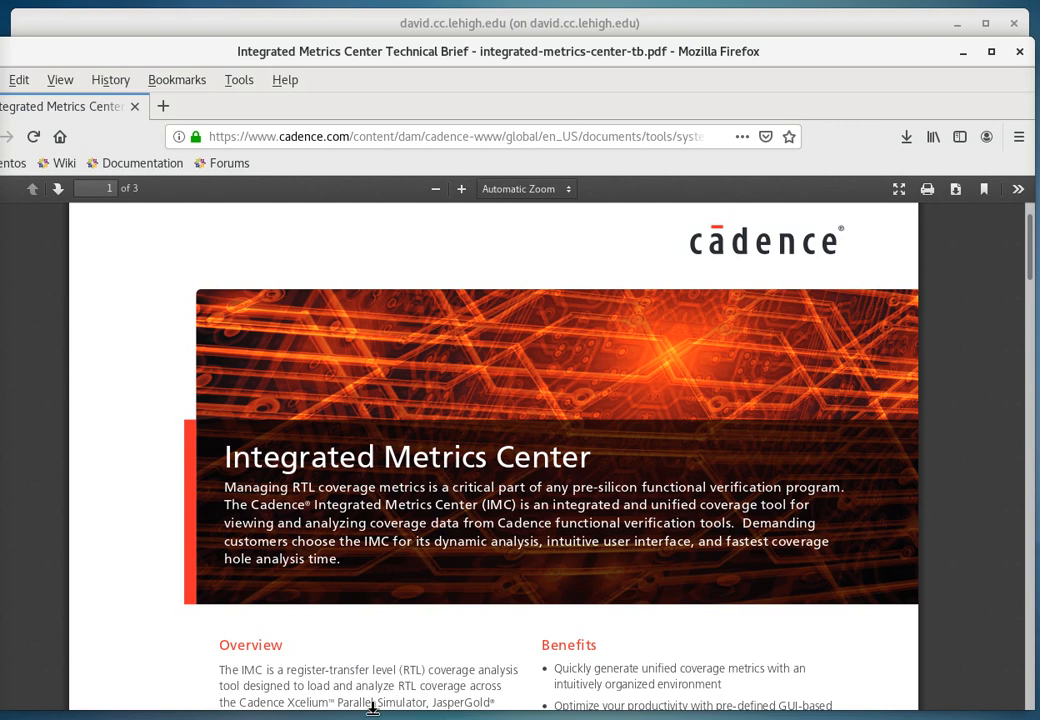
pyautogui.moveTo(160, 62)
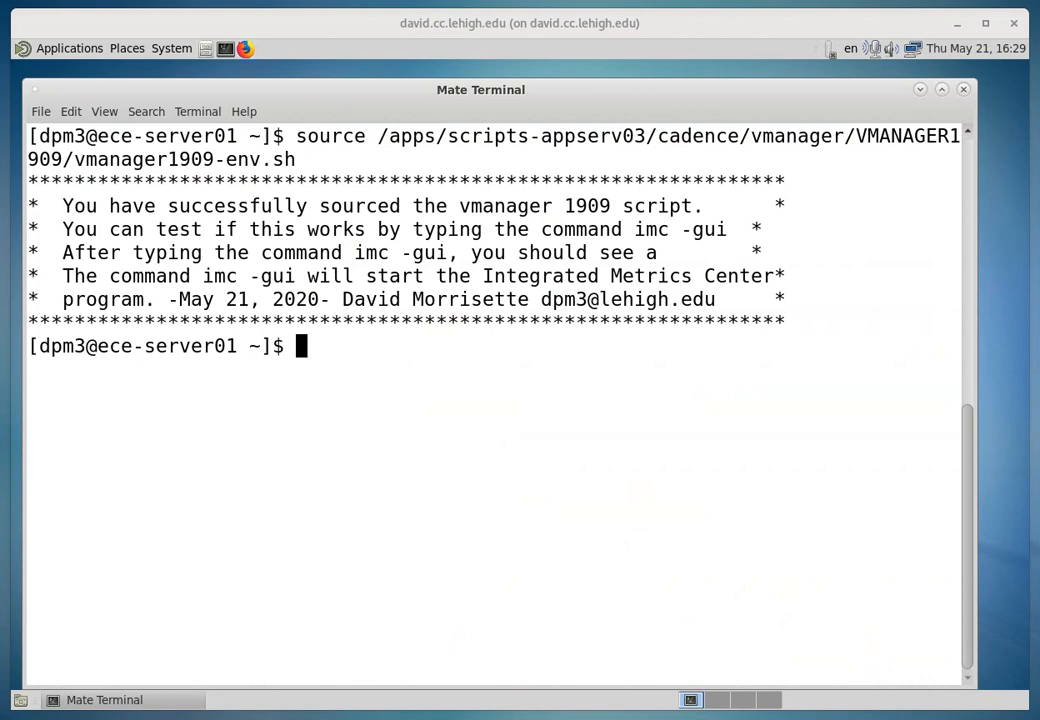
pyautogui.moveTo(394, 428)
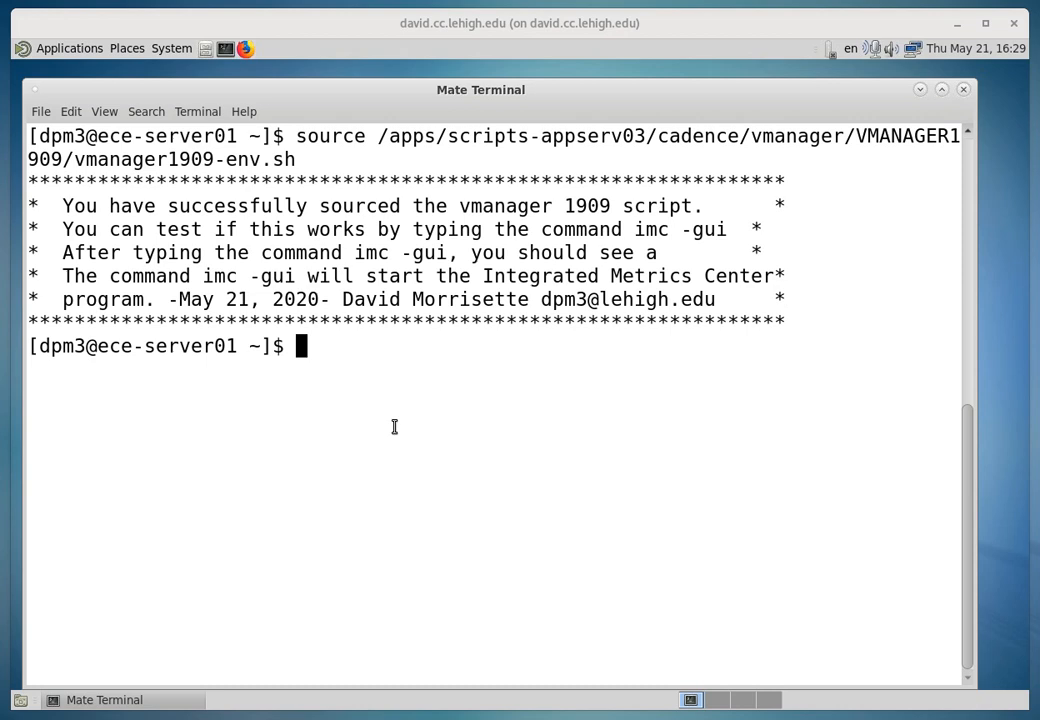
pyautogui.moveTo(290, 152)
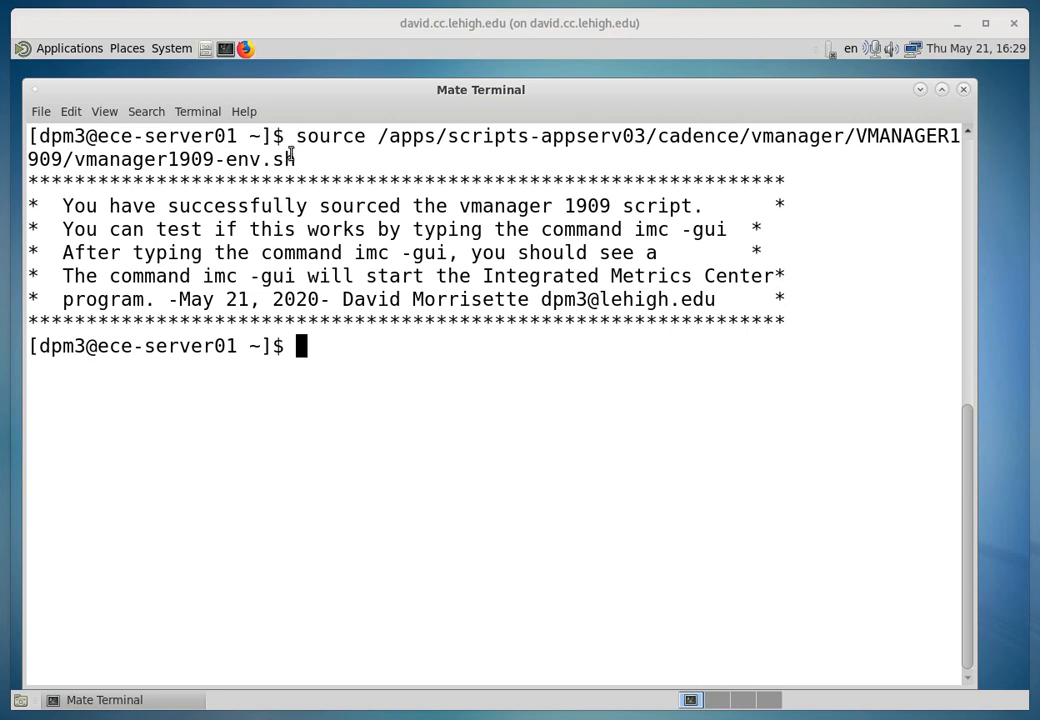
pyautogui.moveTo(318, 366)
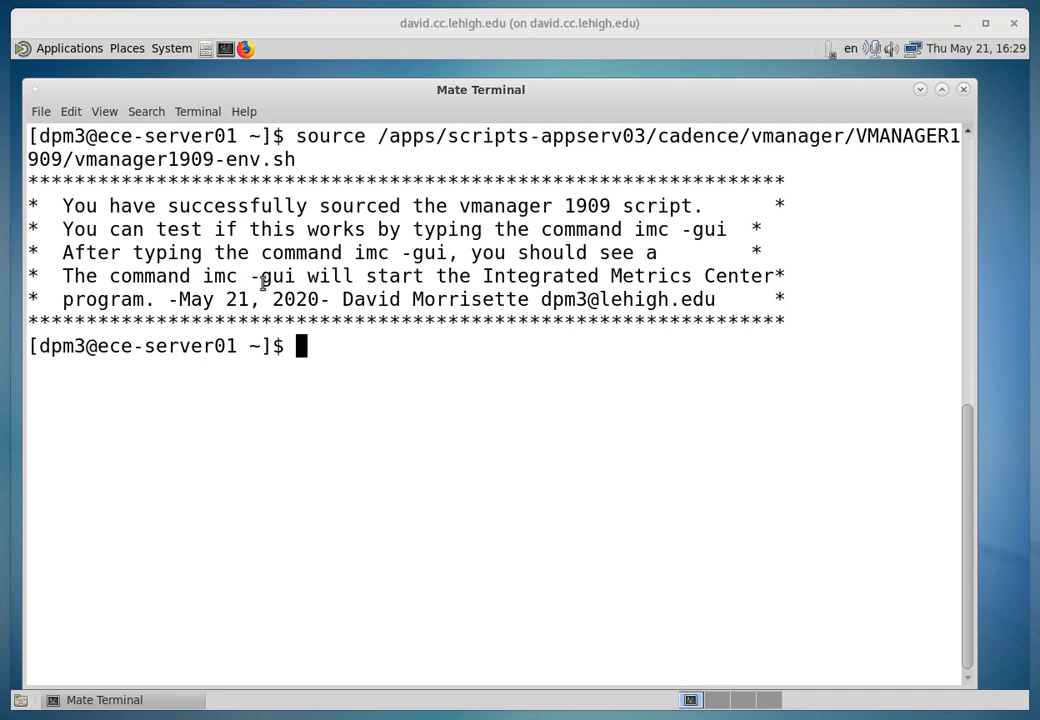
pyautogui.moveTo(340, 356)
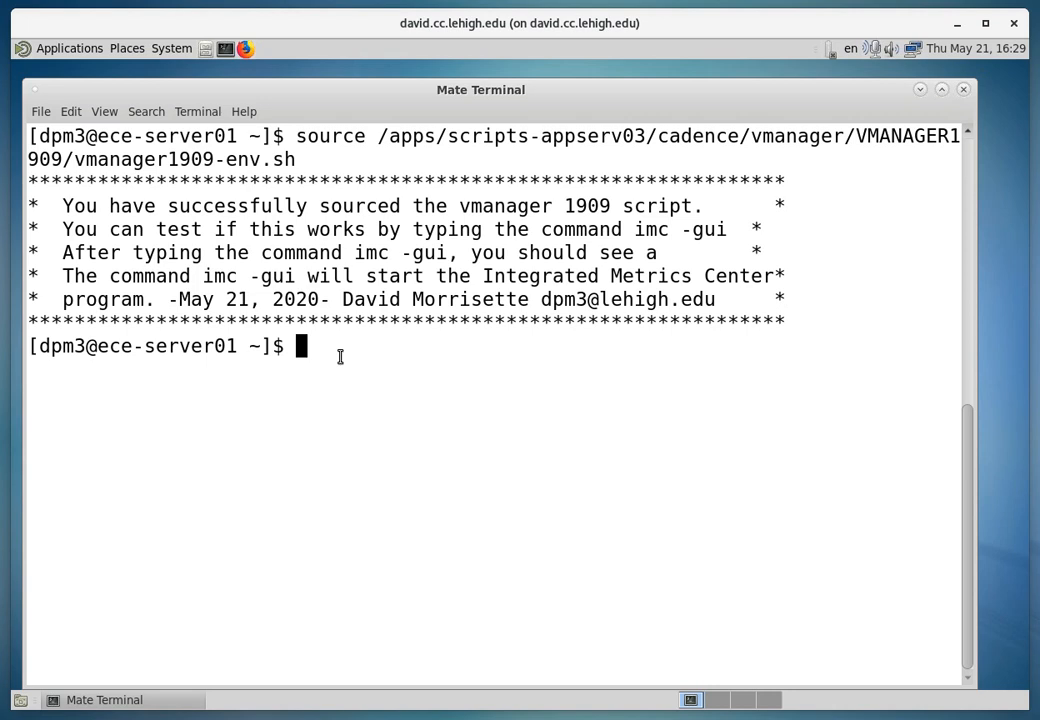
# Run imc -gui at the prompt to launch the Integrated Metrics Center GUI.
pyautogui.write('im')
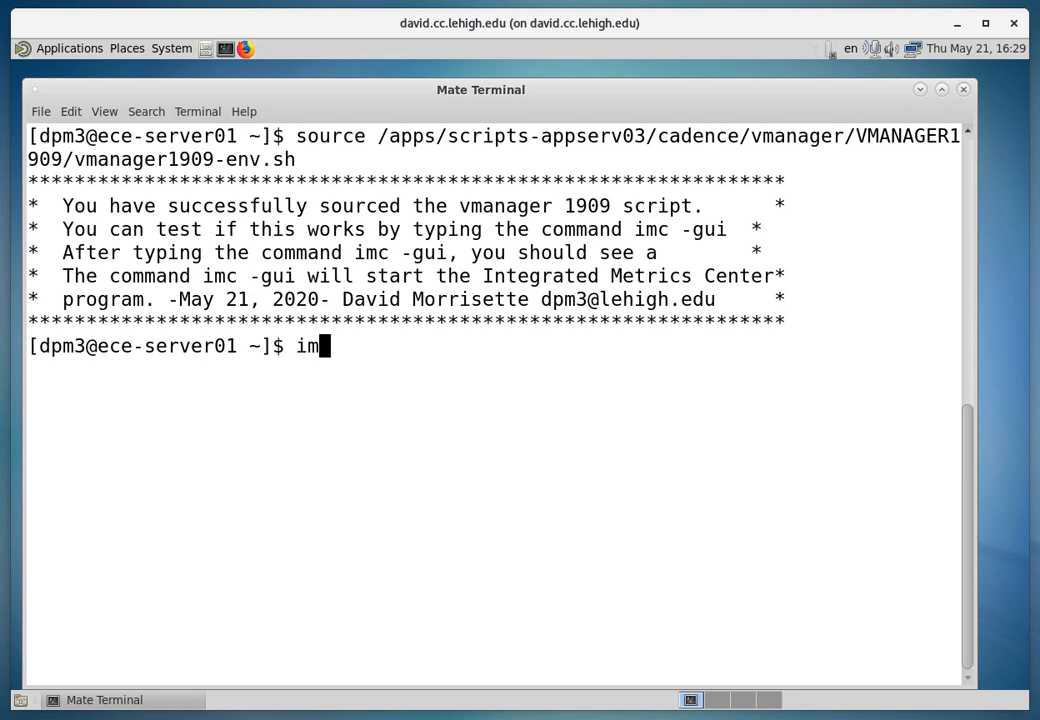
pyautogui.write('c -')
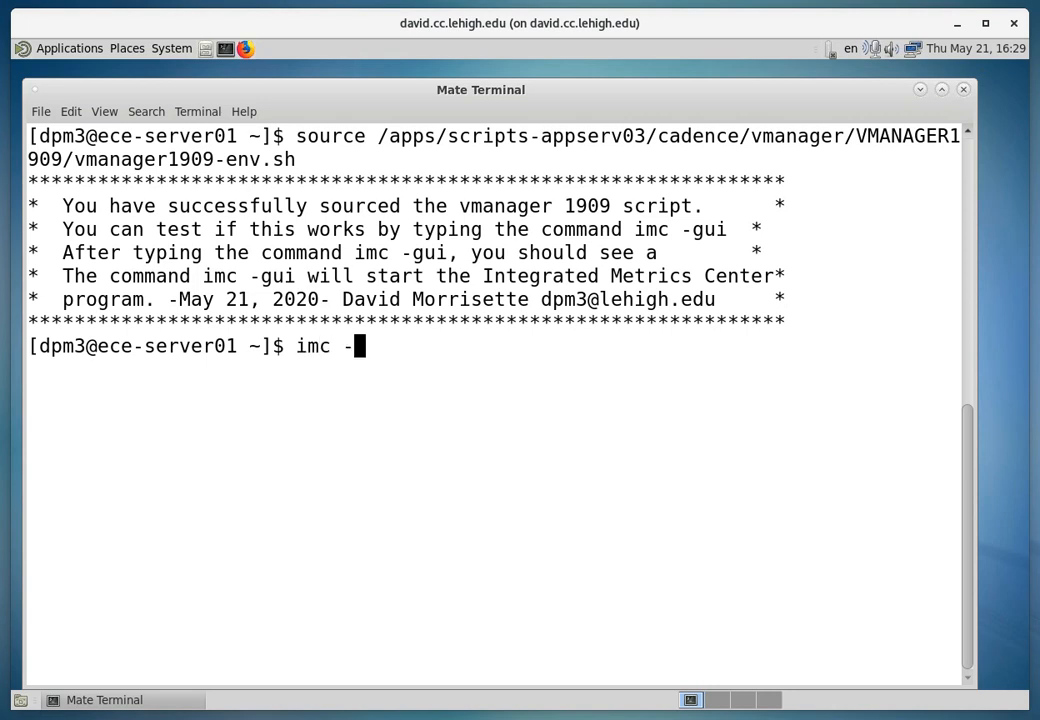
pyautogui.write('gui')
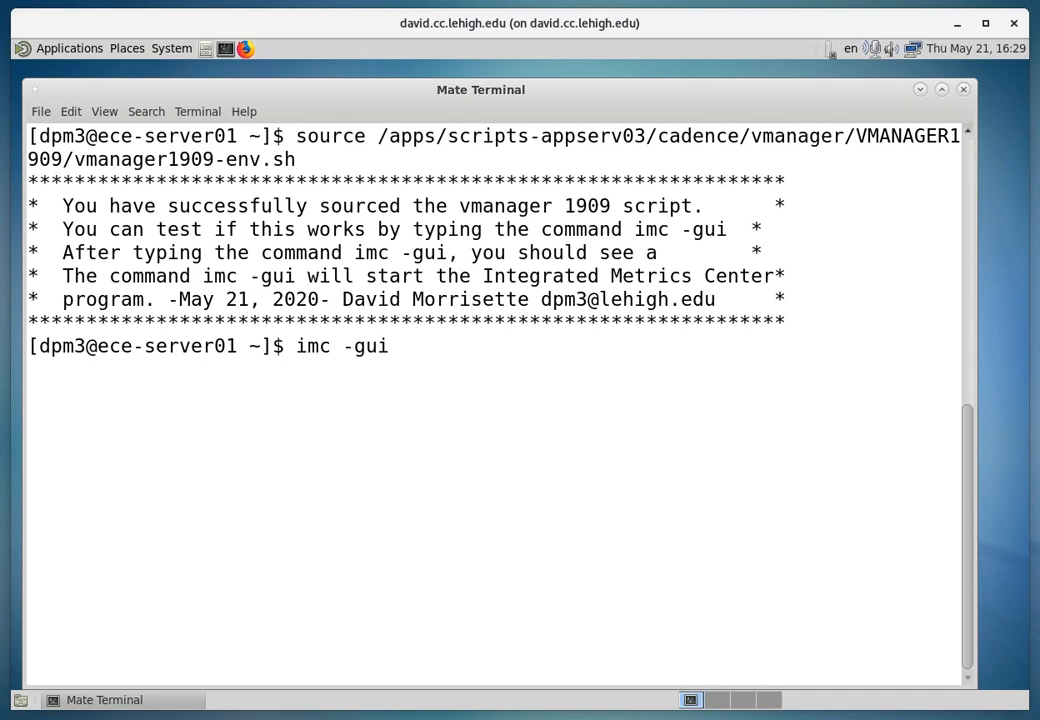
pyautogui.press('Return')
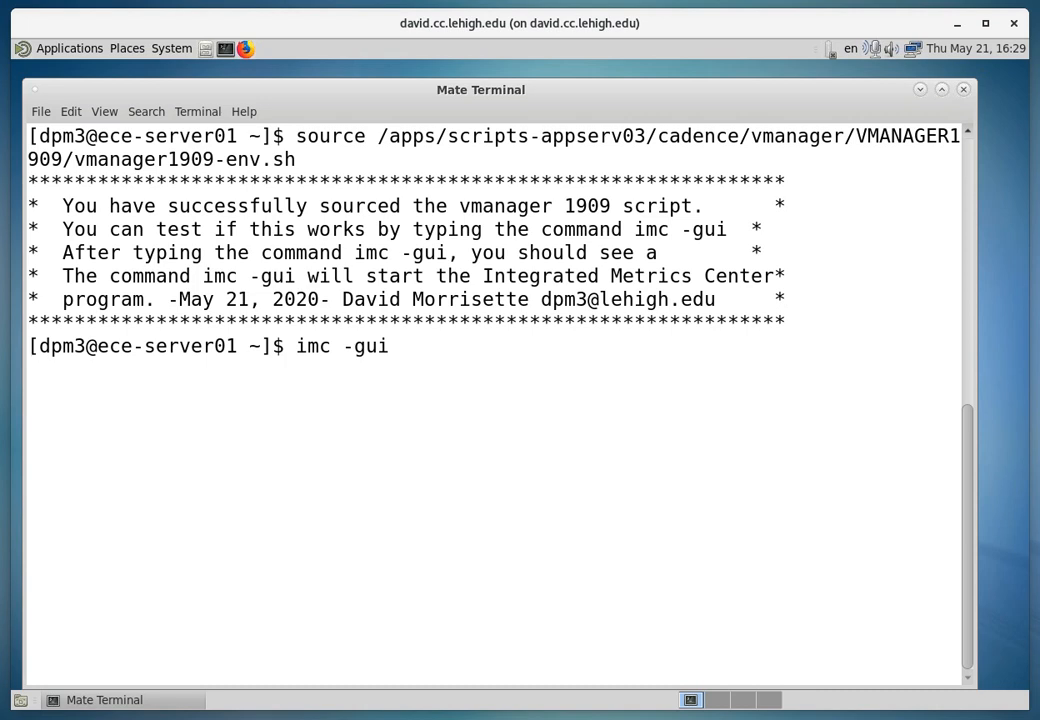
pyautogui.press('Return')
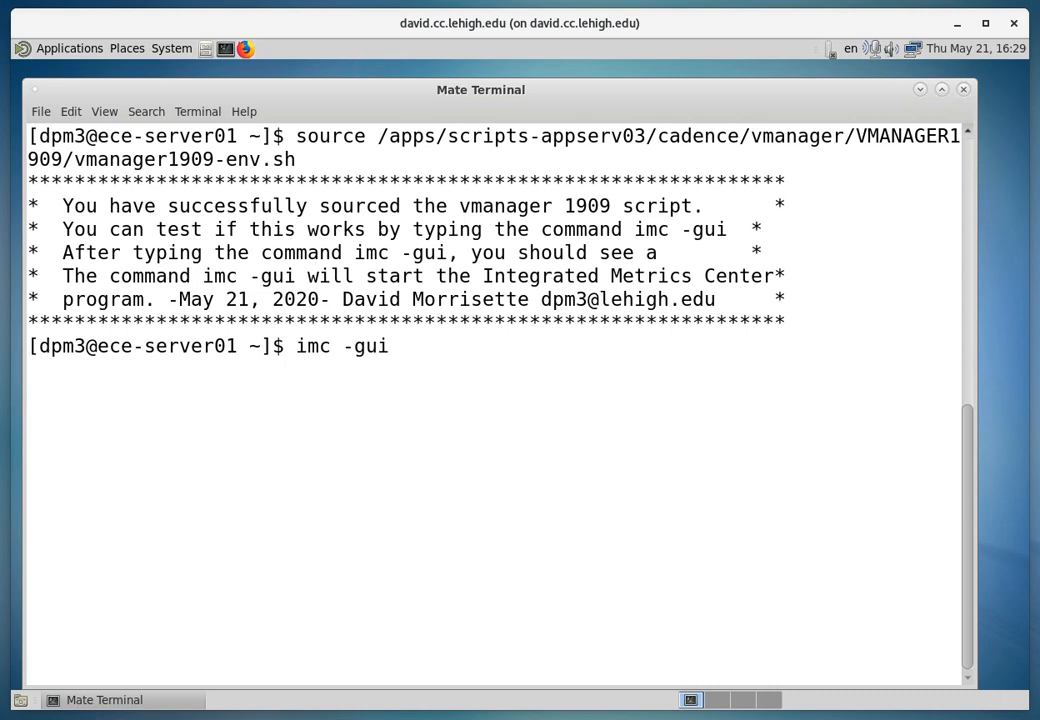
pyautogui.press('Return')
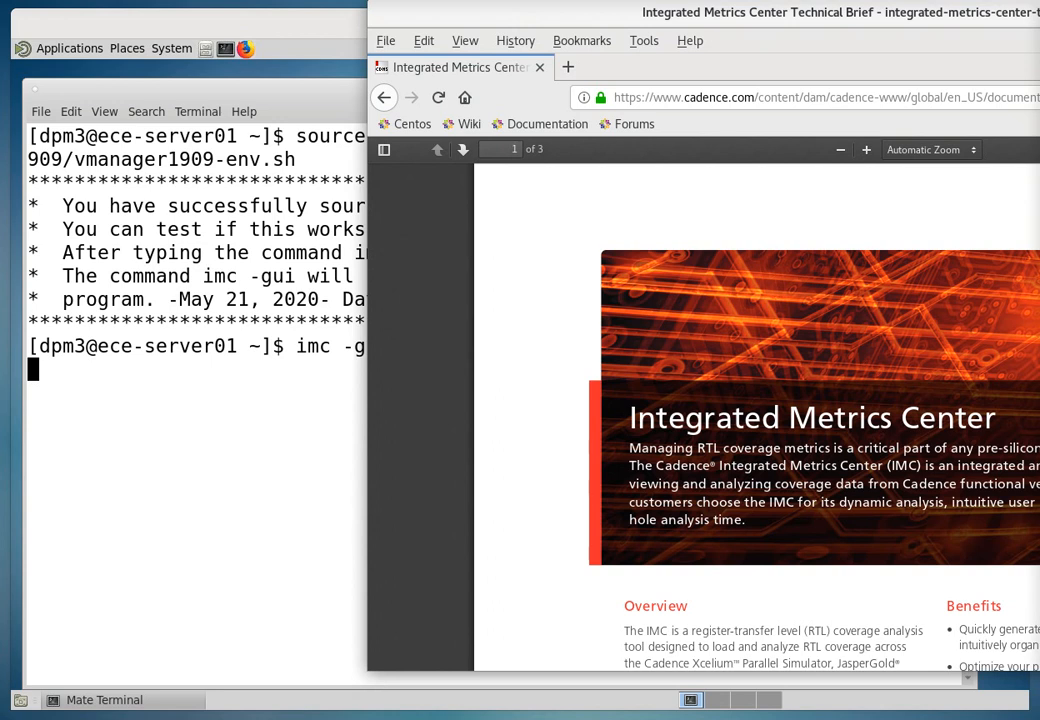
# Scroll further down the Integrated Metrics Center technical brief PDF.
pyautogui.scroll(-3)
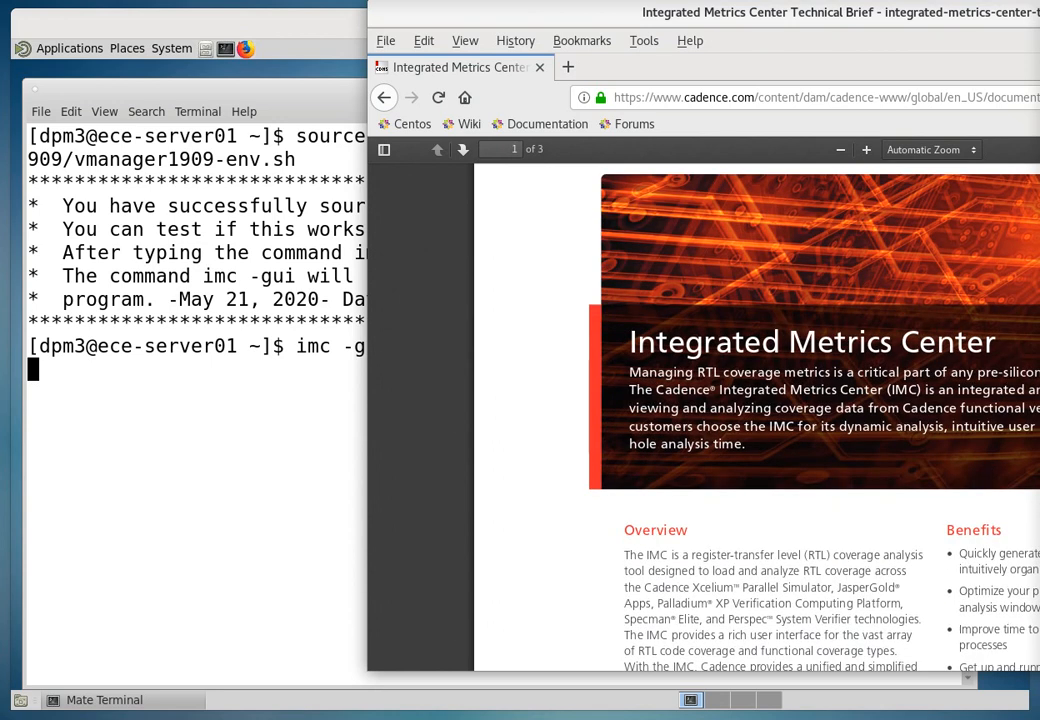
pyautogui.scroll(-3)
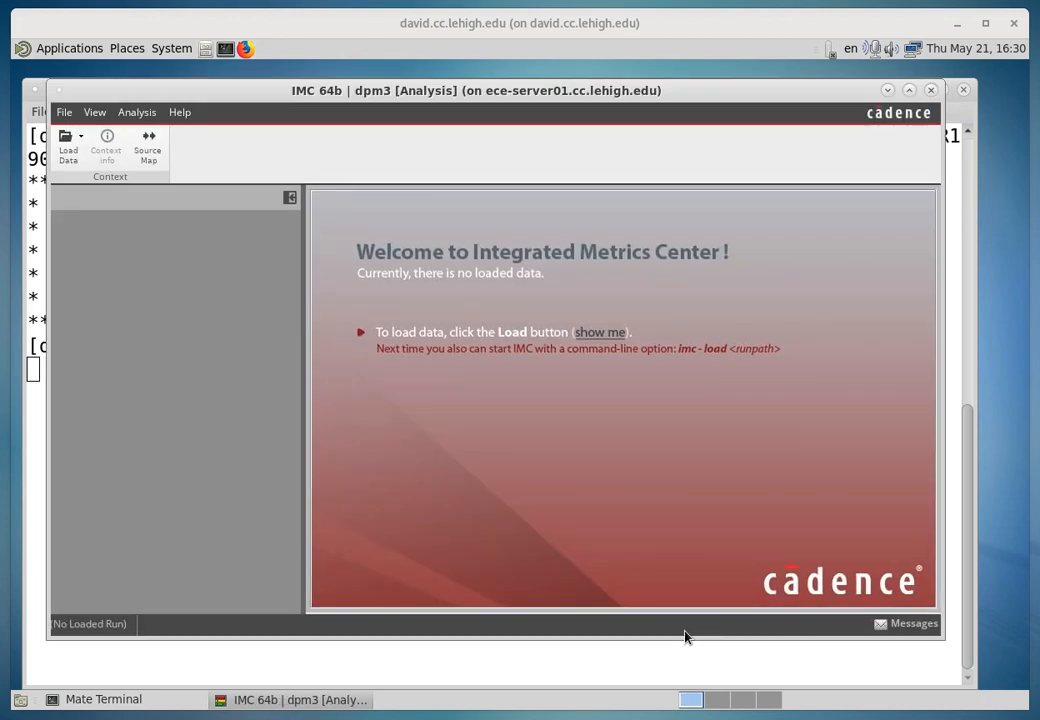
pyautogui.moveTo(628, 128)
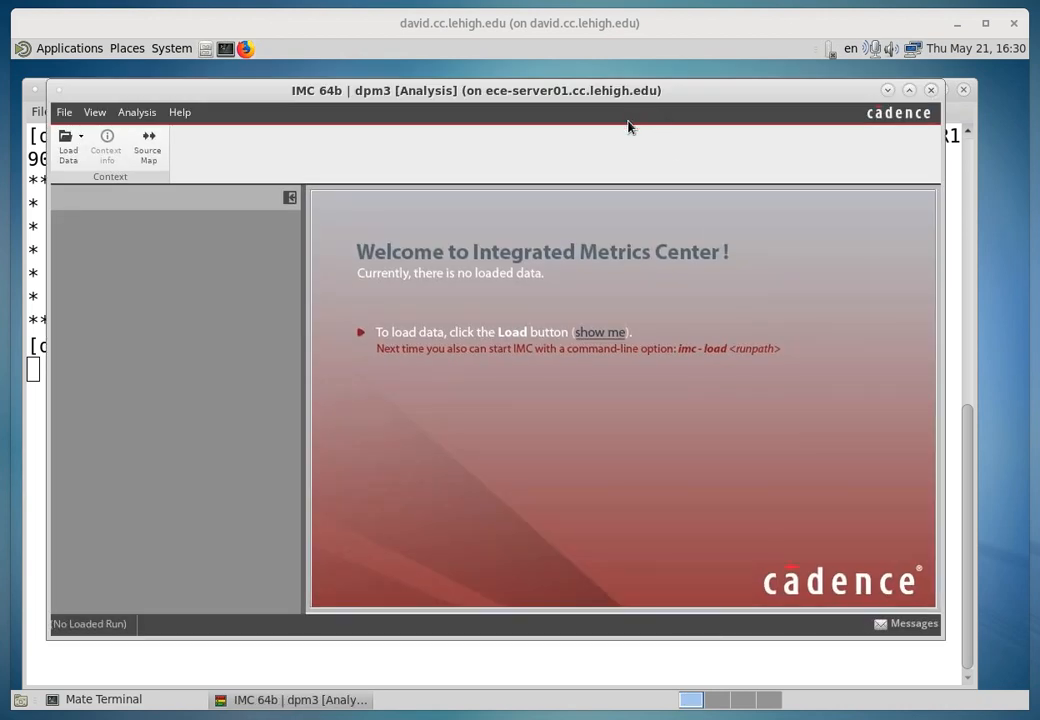
pyautogui.moveTo(524, 620)
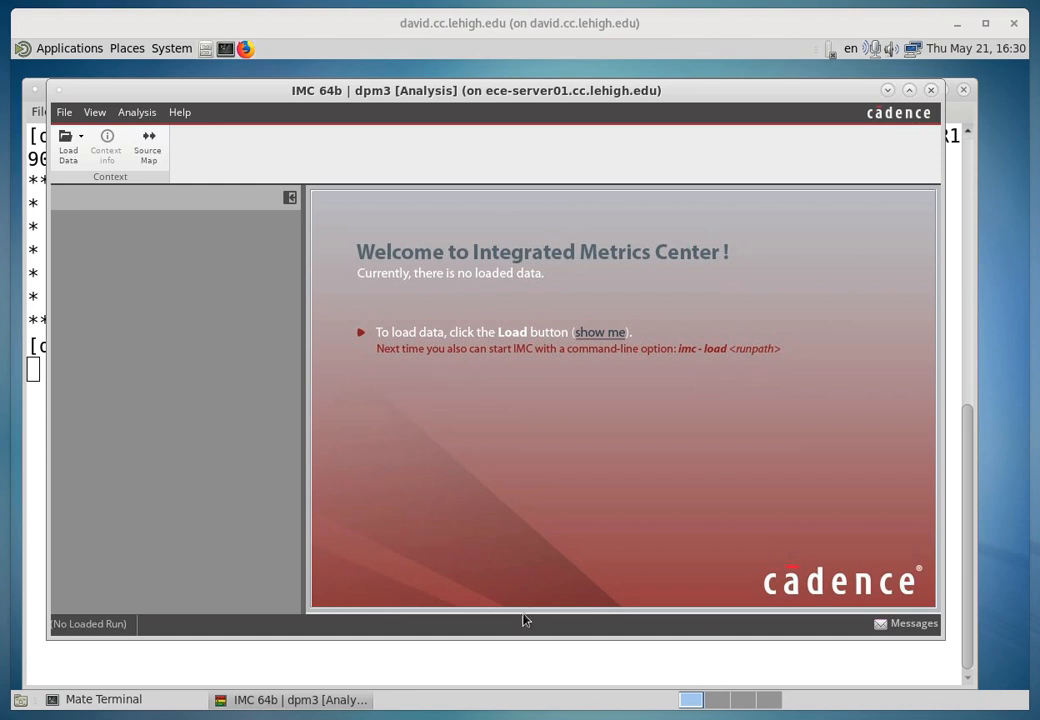
pyautogui.moveTo(568, 504)
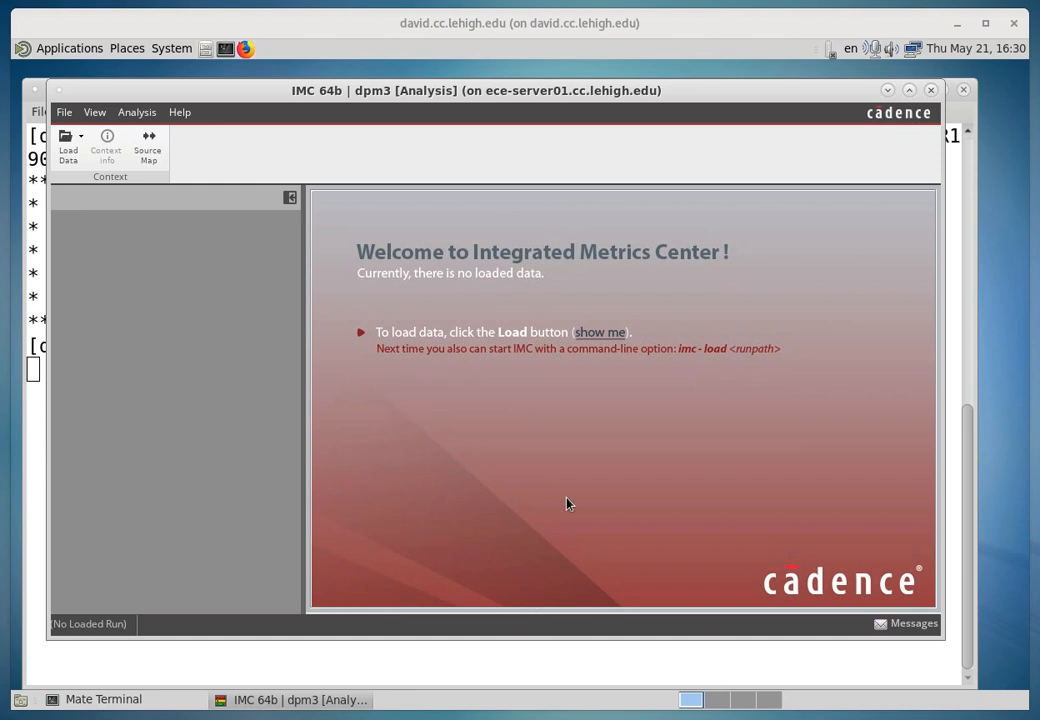
pyautogui.moveTo(556, 328)
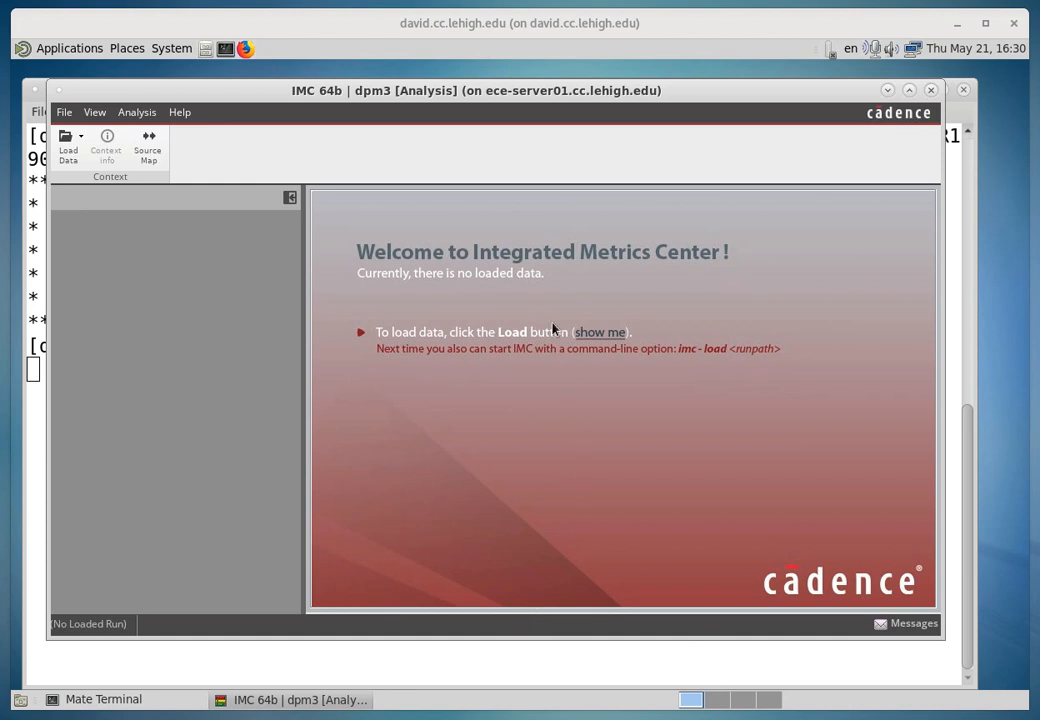
pyautogui.moveTo(564, 288)
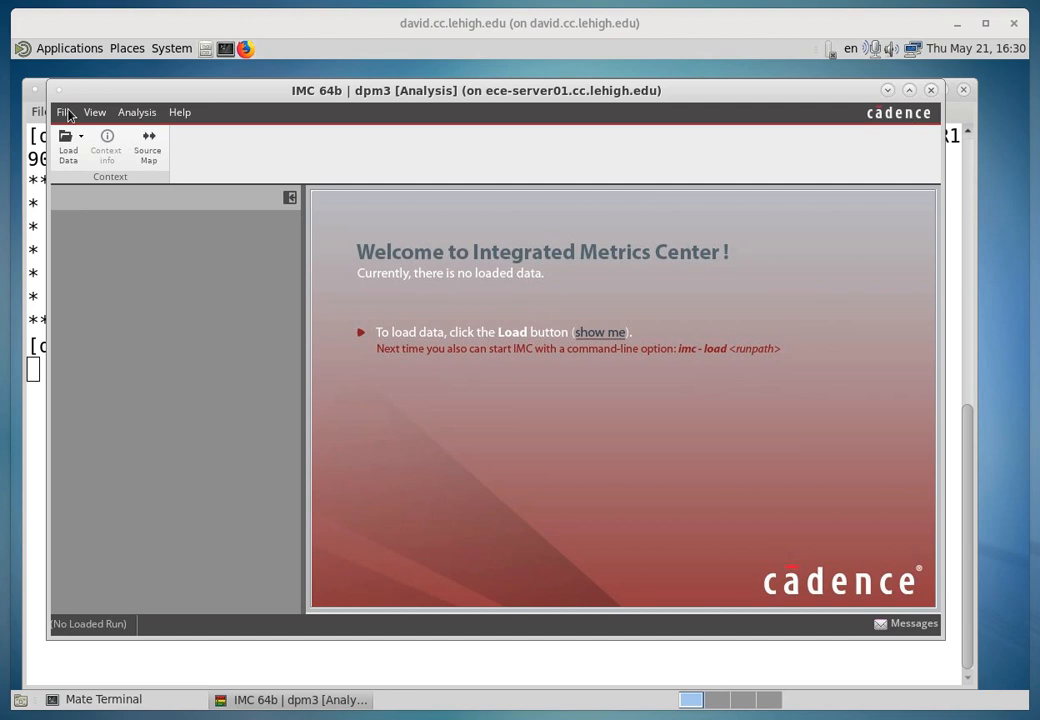
# Exit Integrated Metrics Center via File > Exit and confirm Yes.
pyautogui.click(64, 112)
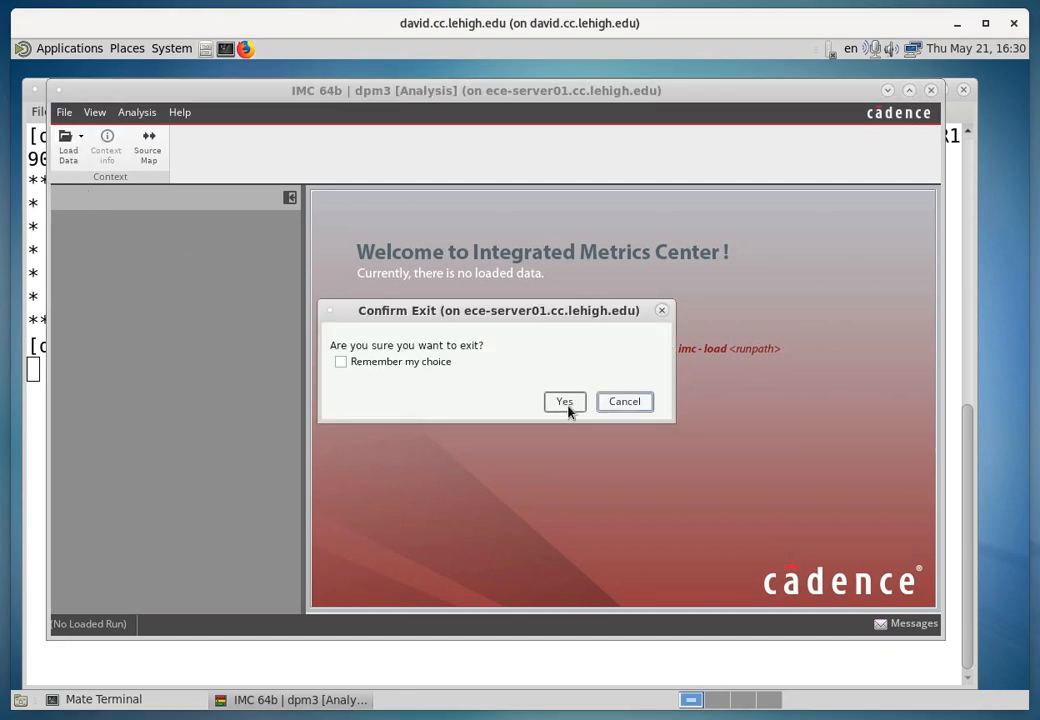
pyautogui.click(564, 400)
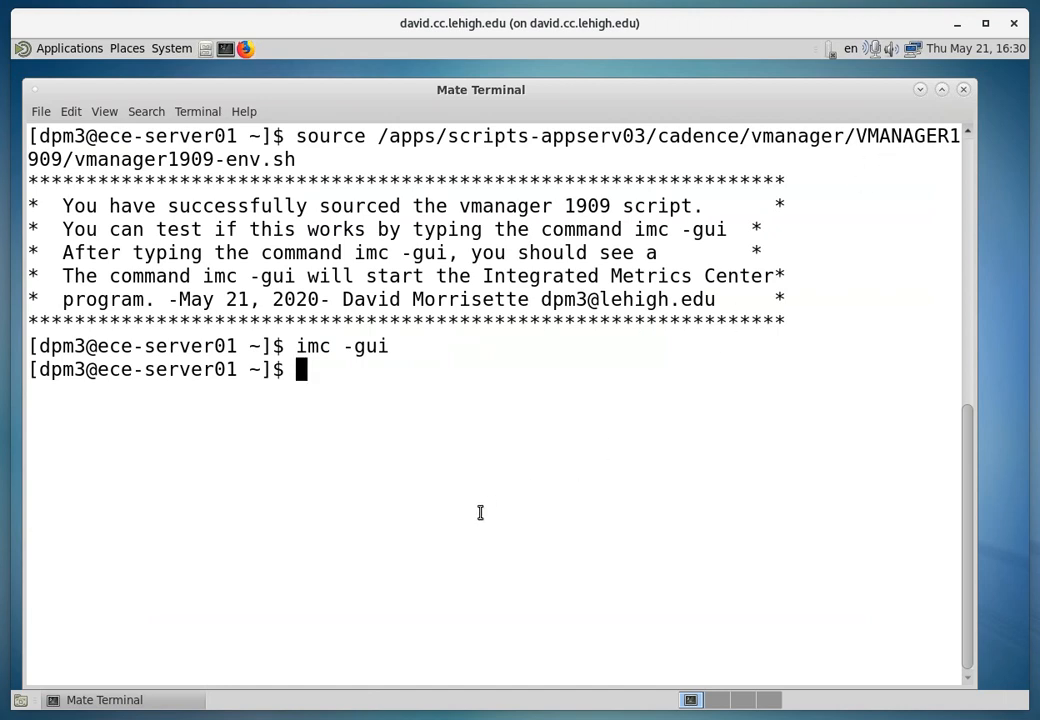
pyautogui.moveTo(776, 580)
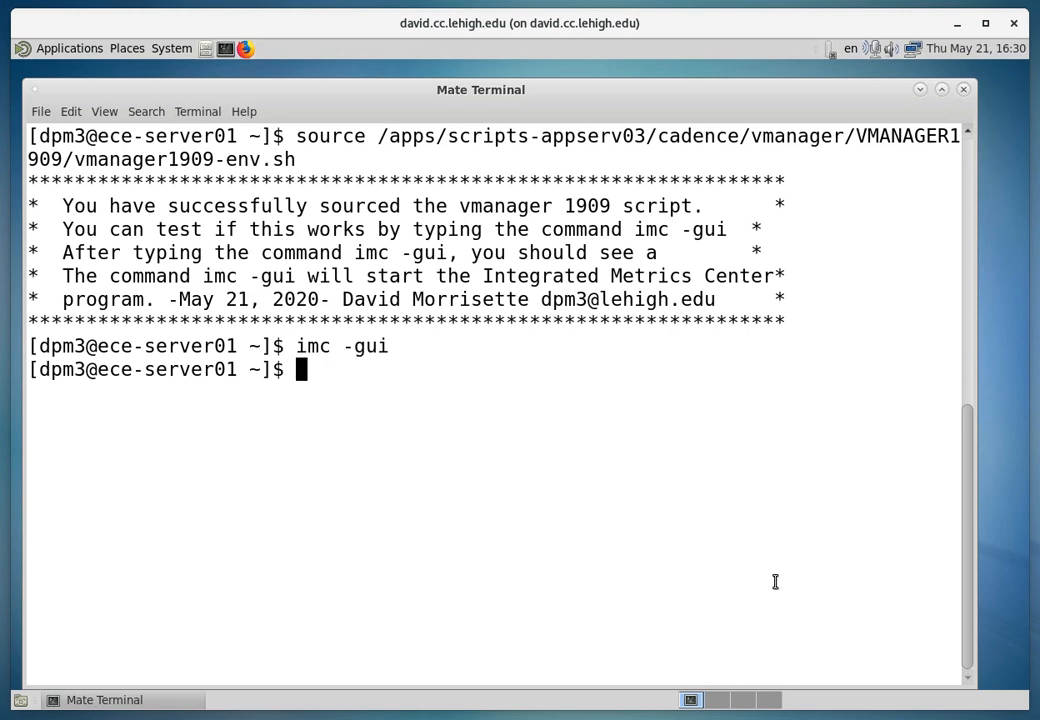